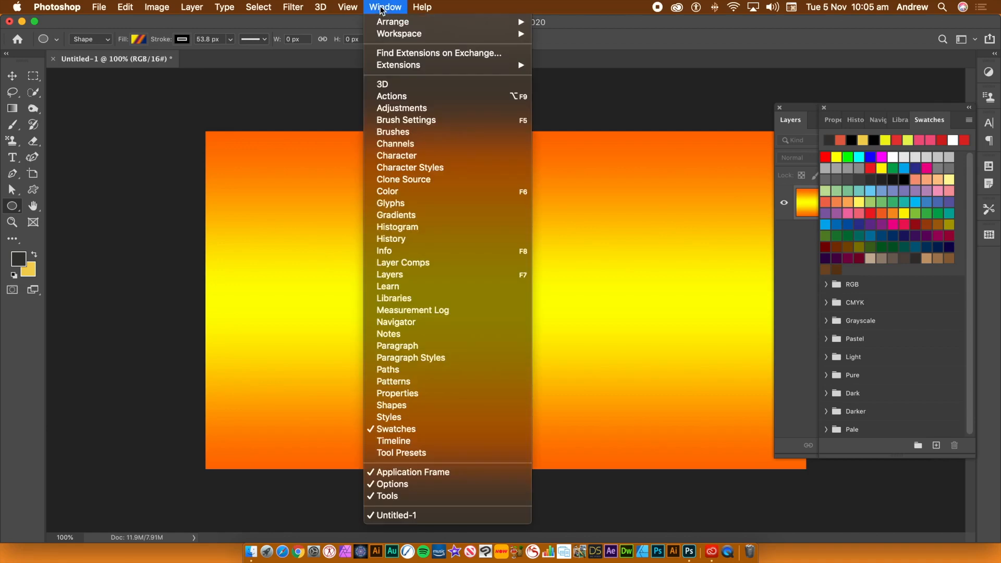
mouse_move(396, 215)
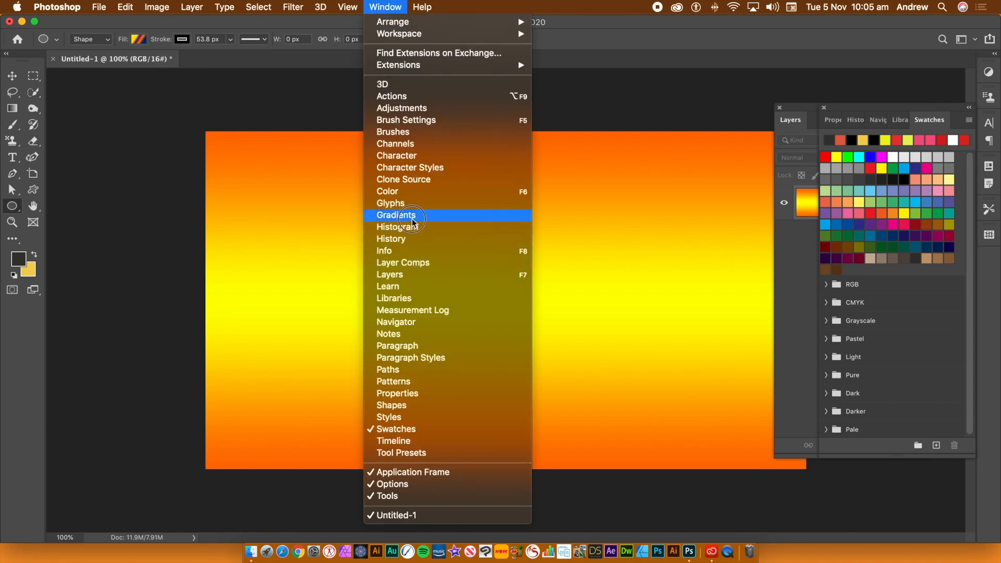
Open the Gradients panel from the Window menu and browse its colour preset folders
click(396, 216)
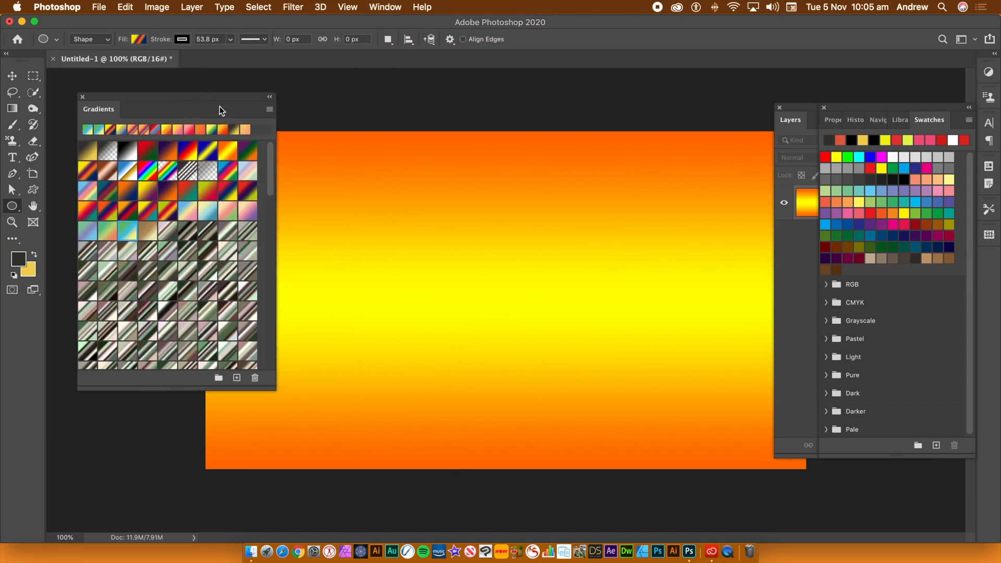
click(269, 109)
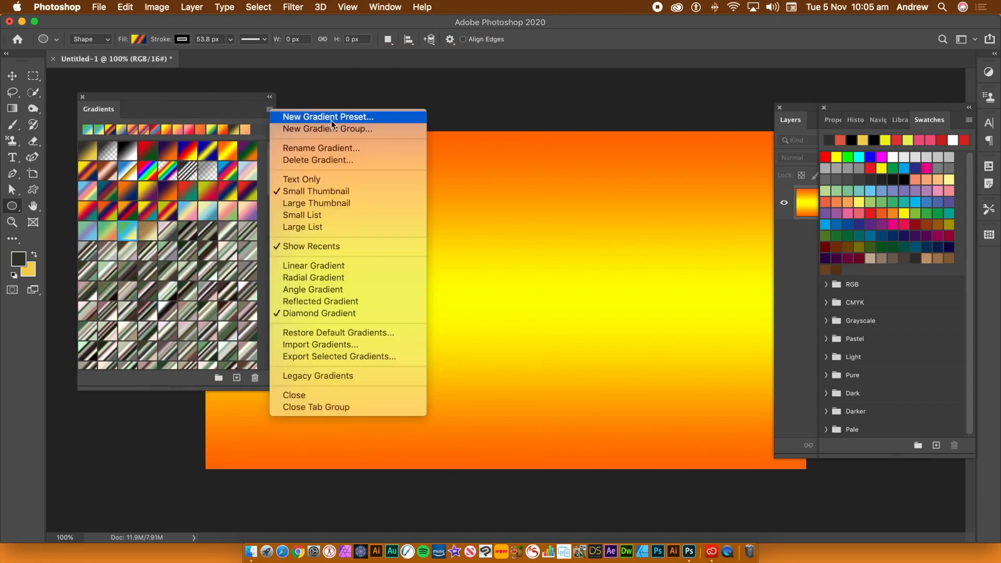
click(328, 116)
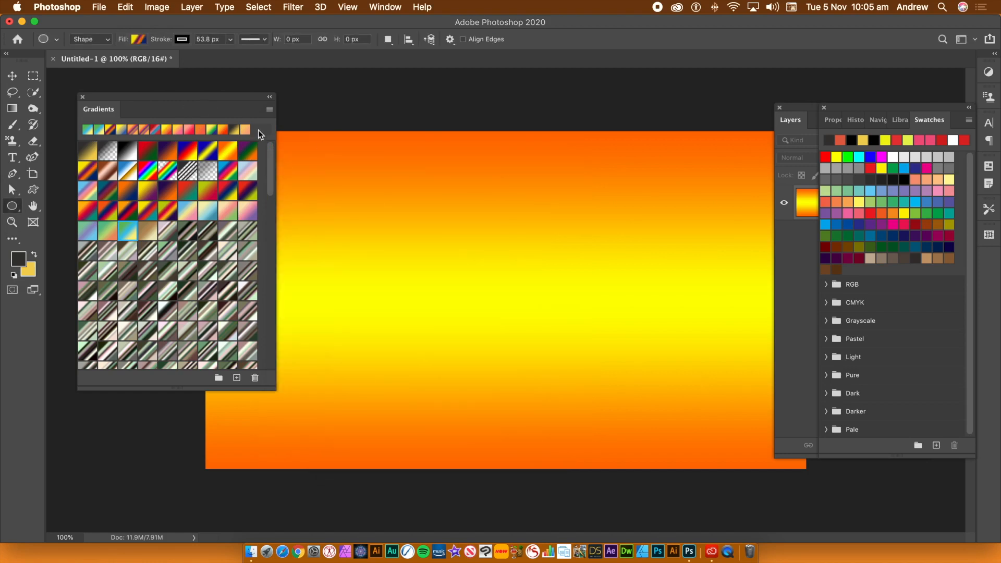
click(269, 108)
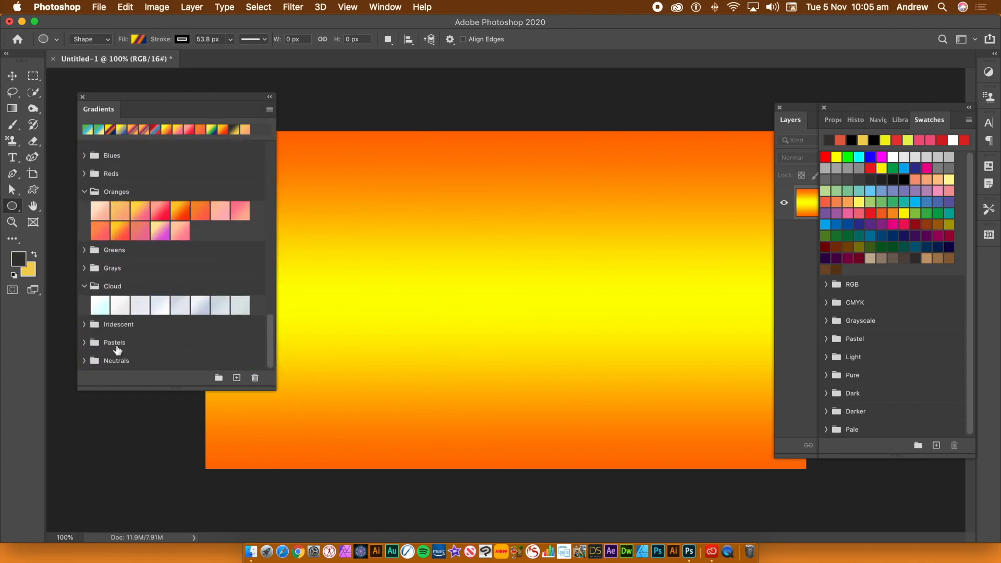
scroll(up, 3)
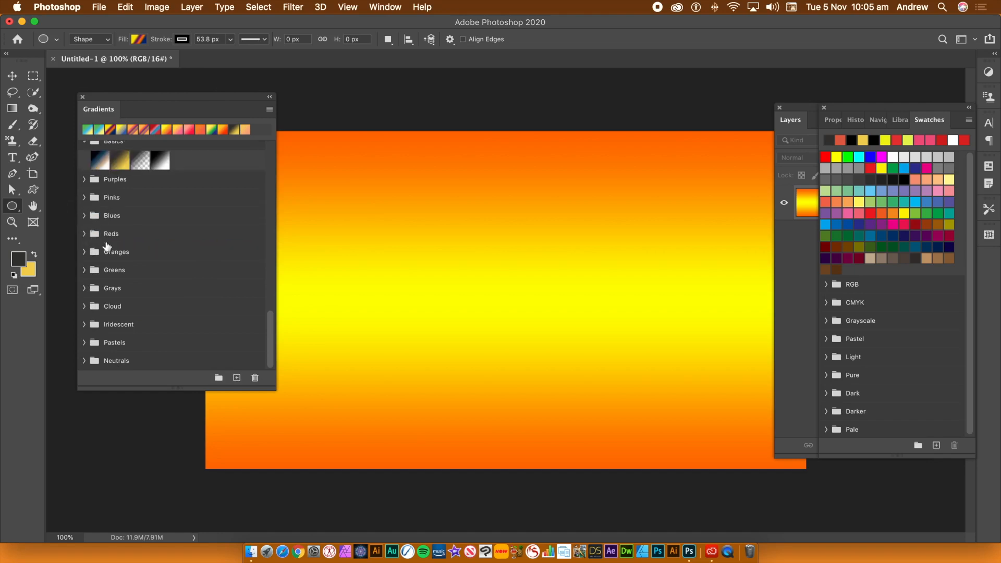
Expand the Reds folder, select its last gradient swatch, and check the panel flyout menu
click(270, 108)
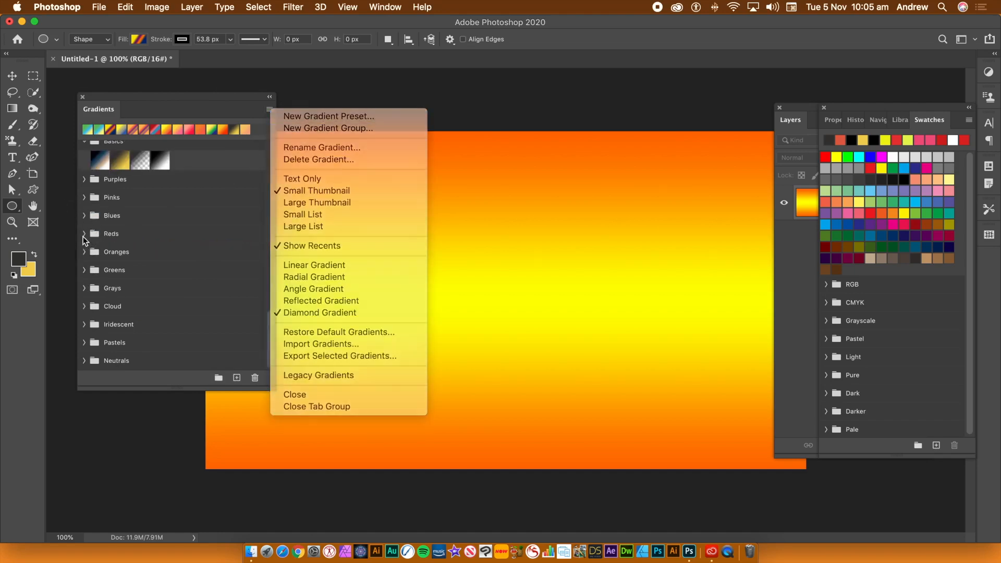
click(83, 233)
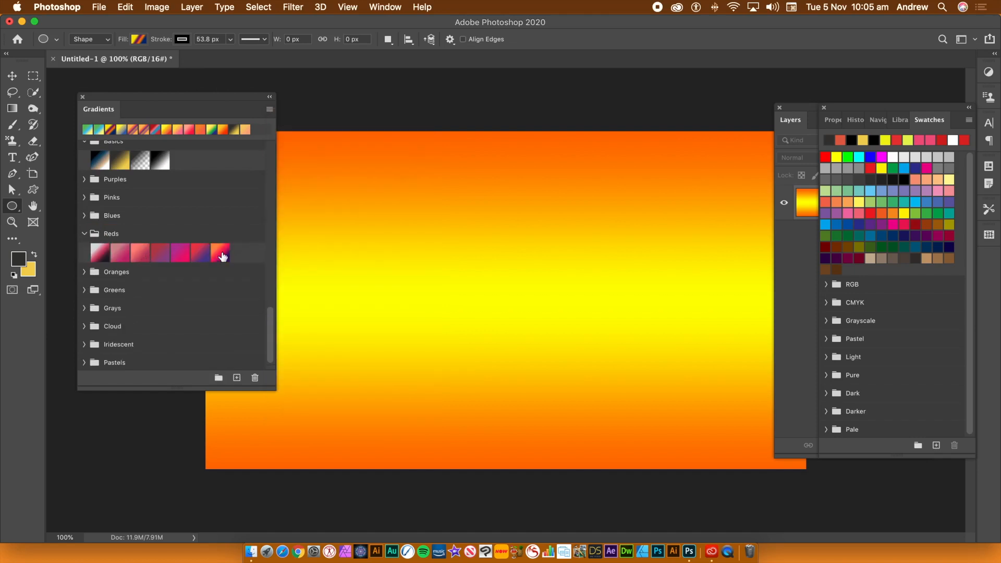
click(269, 108)
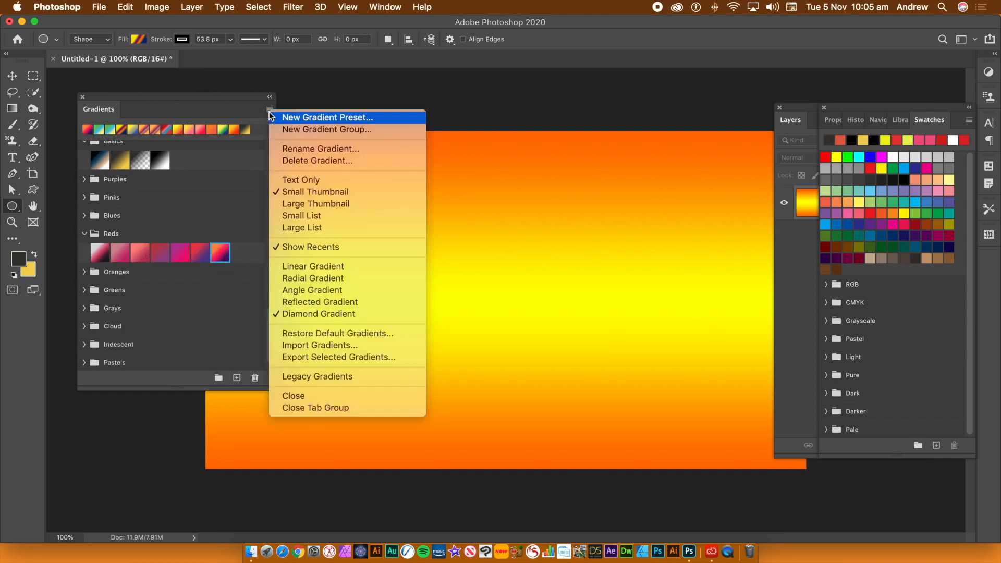
mouse_move(336, 160)
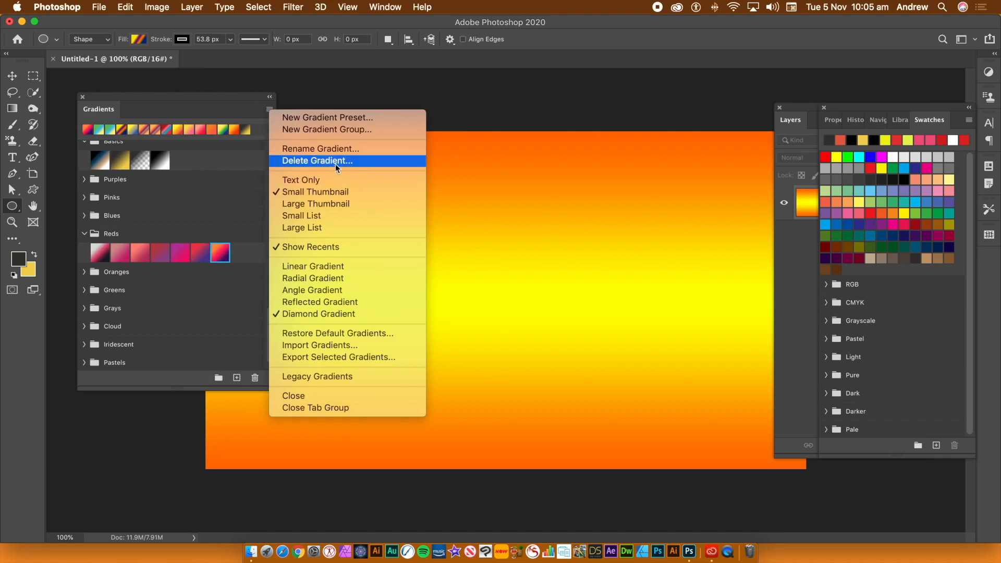
click(315, 204)
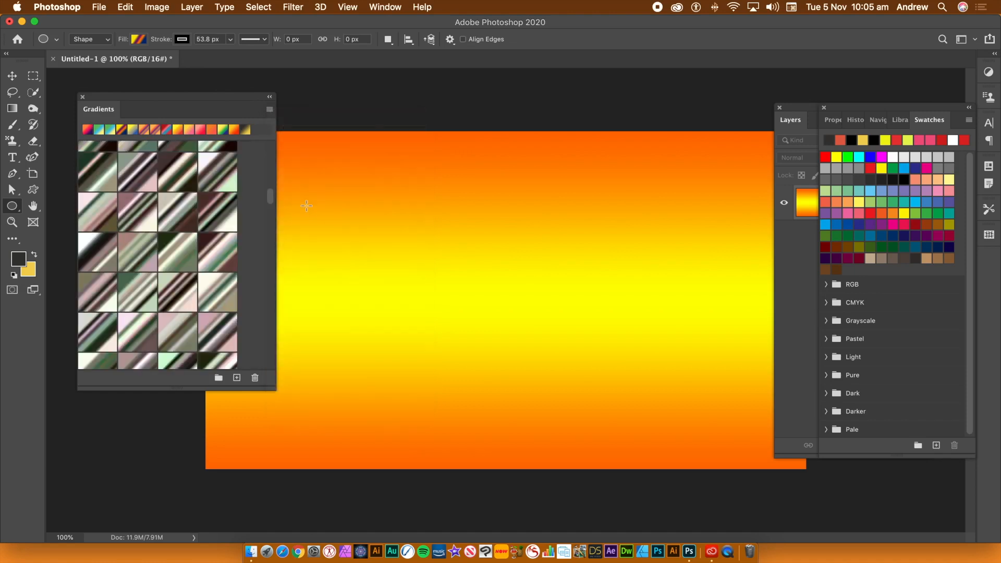
click(270, 108)
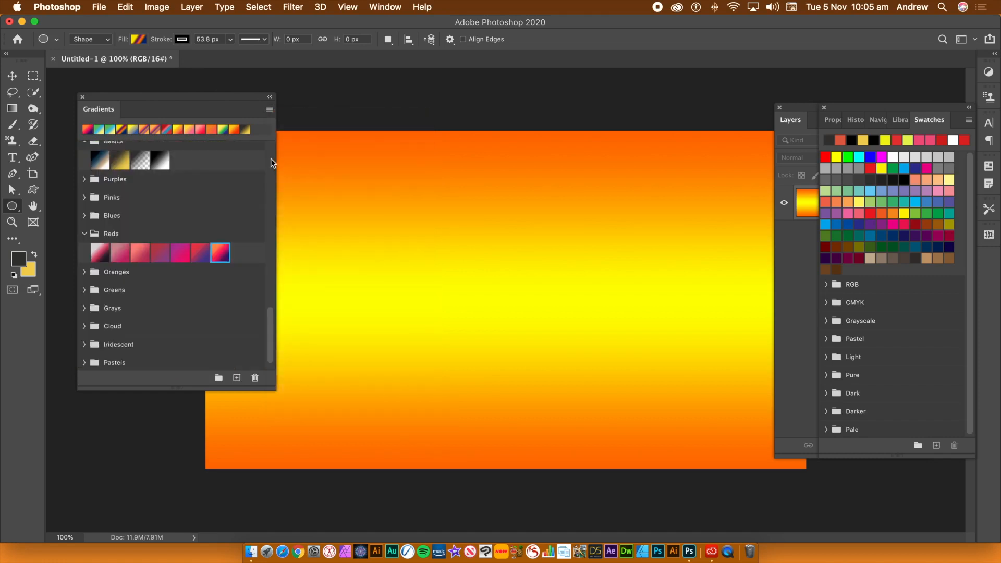
click(269, 109)
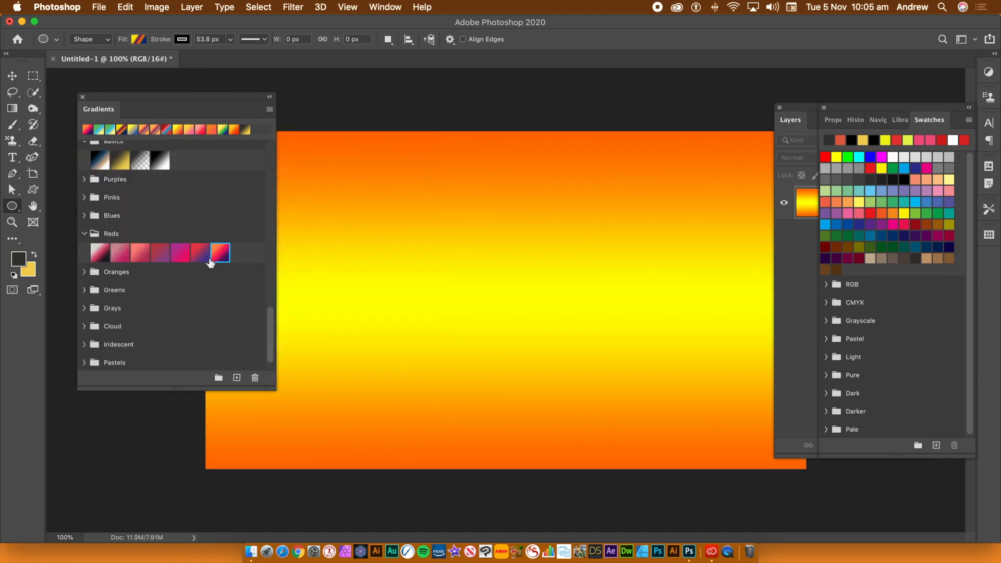
mouse_move(259, 116)
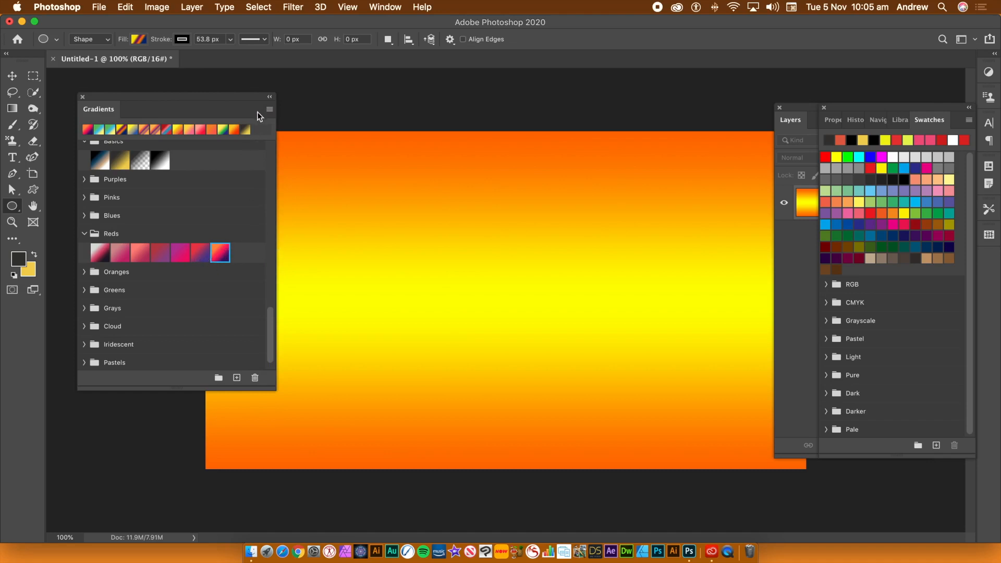
mouse_move(224, 264)
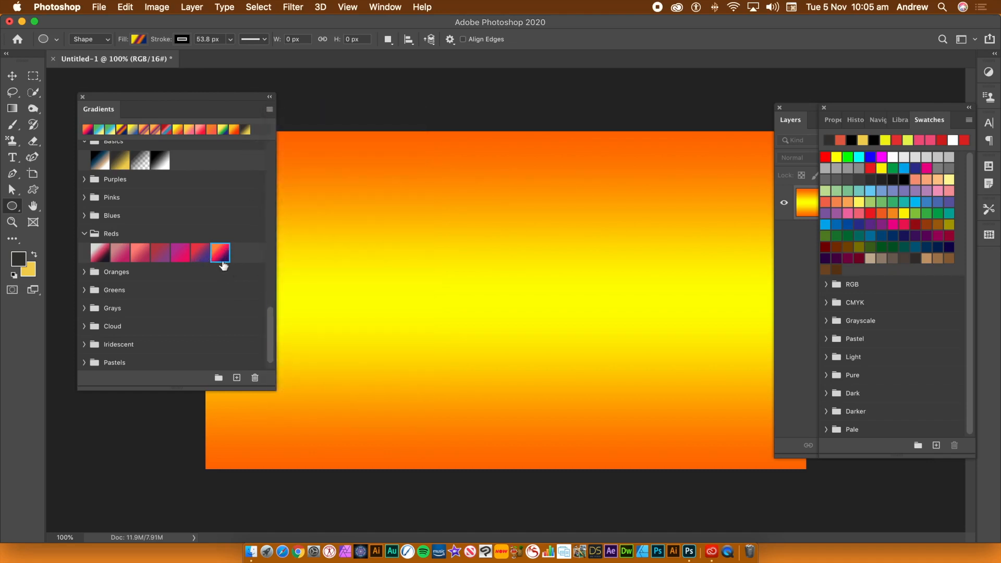
click(269, 109)
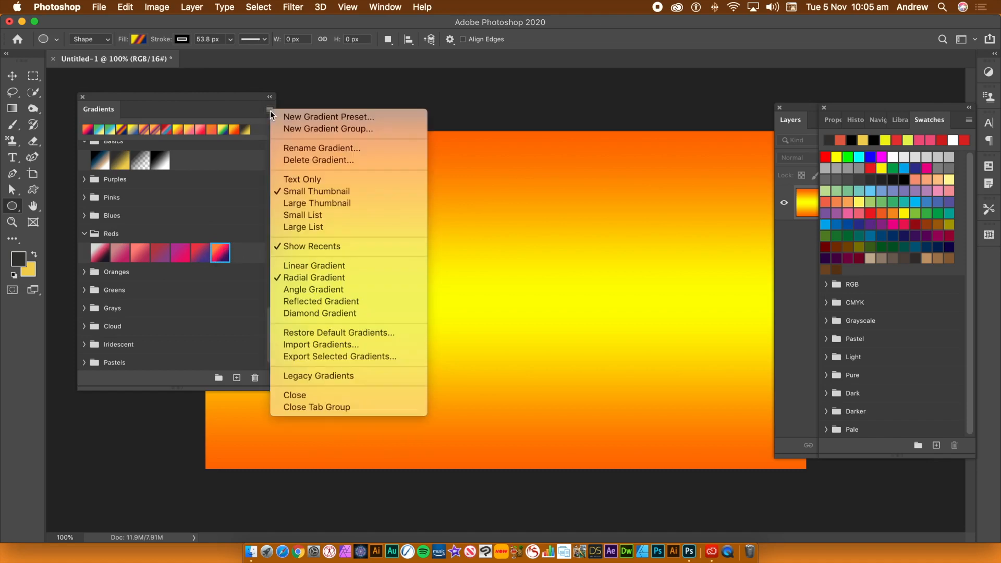
mouse_move(338, 333)
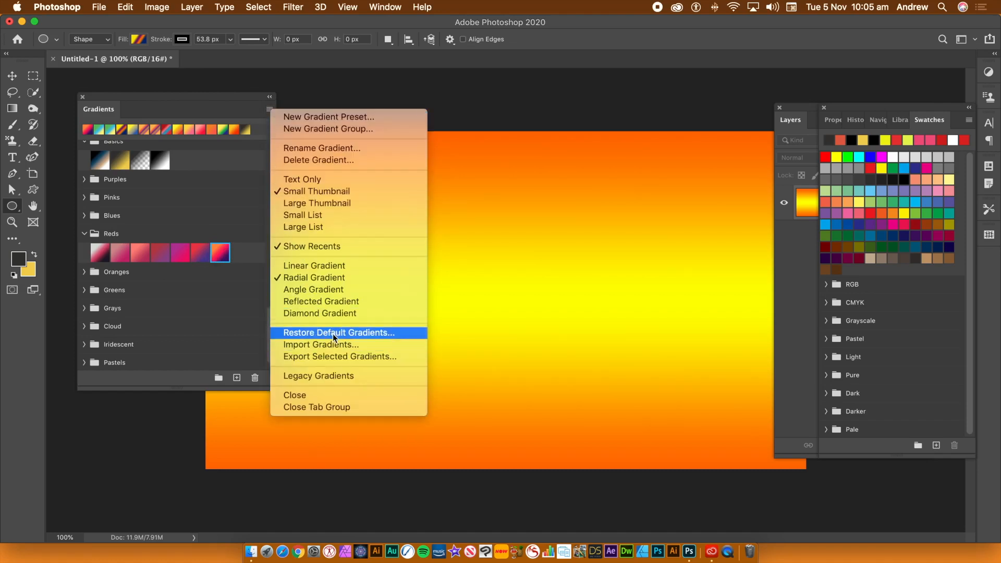
mouse_move(334, 348)
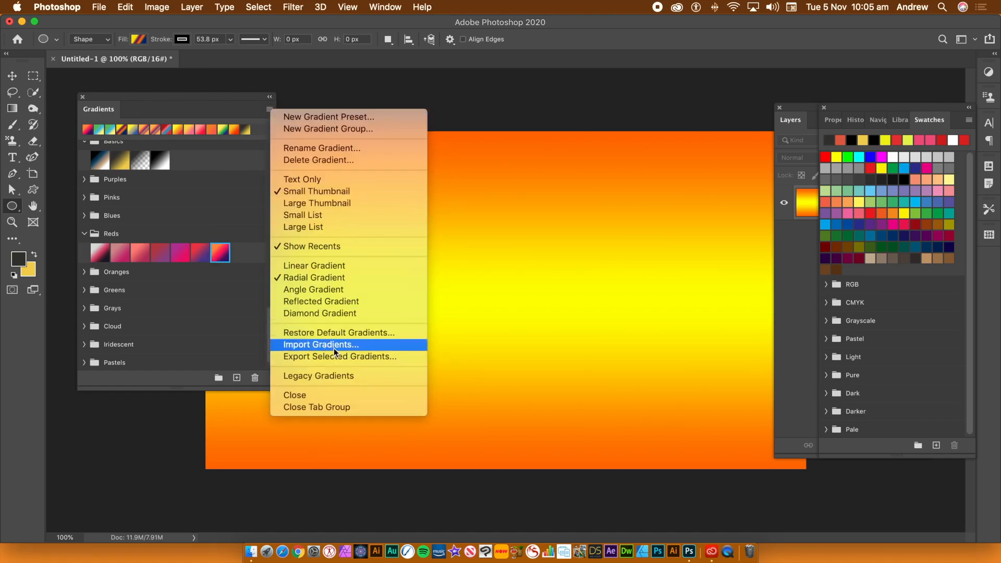
click(418, 233)
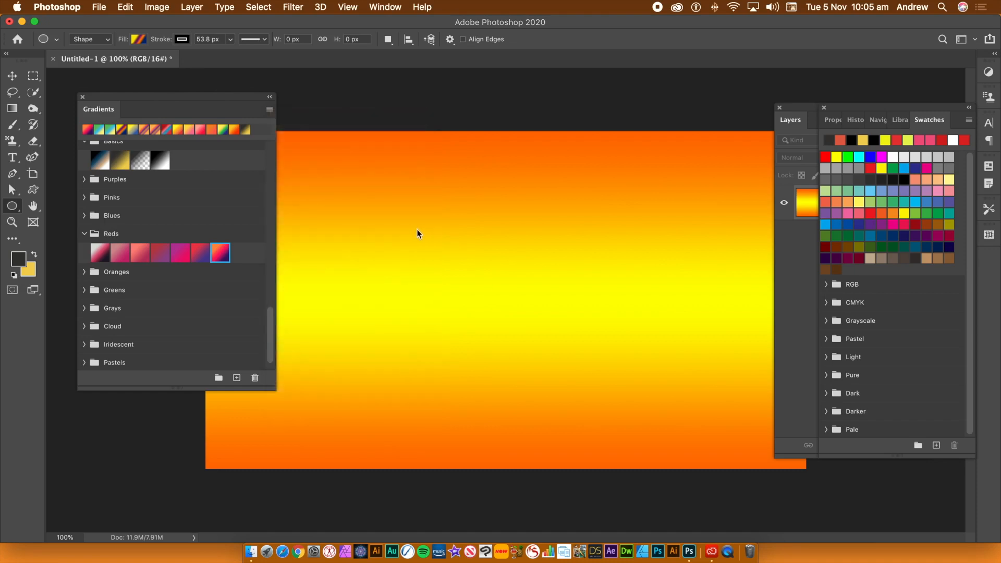
mouse_move(279, 154)
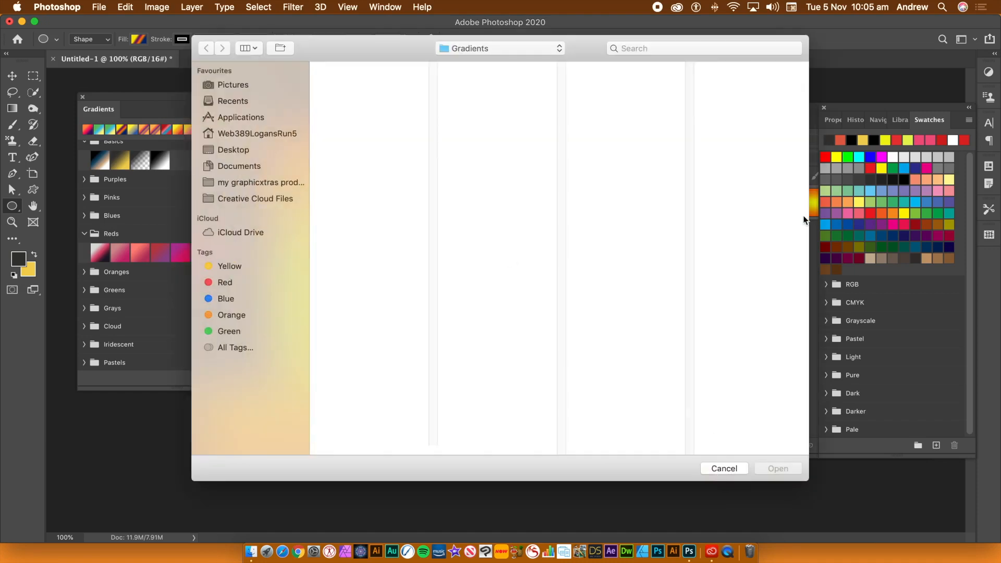
mouse_move(733, 459)
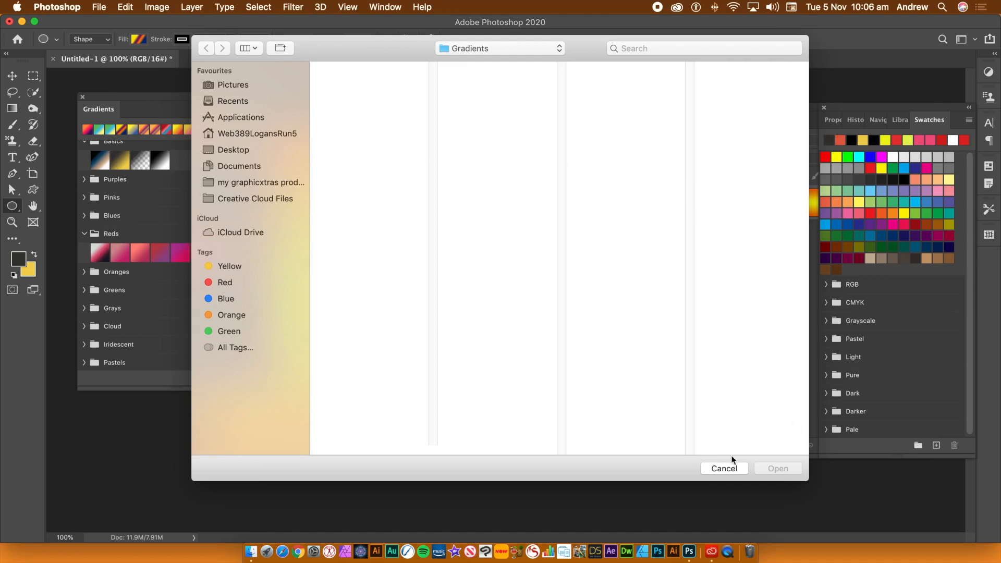
click(724, 469)
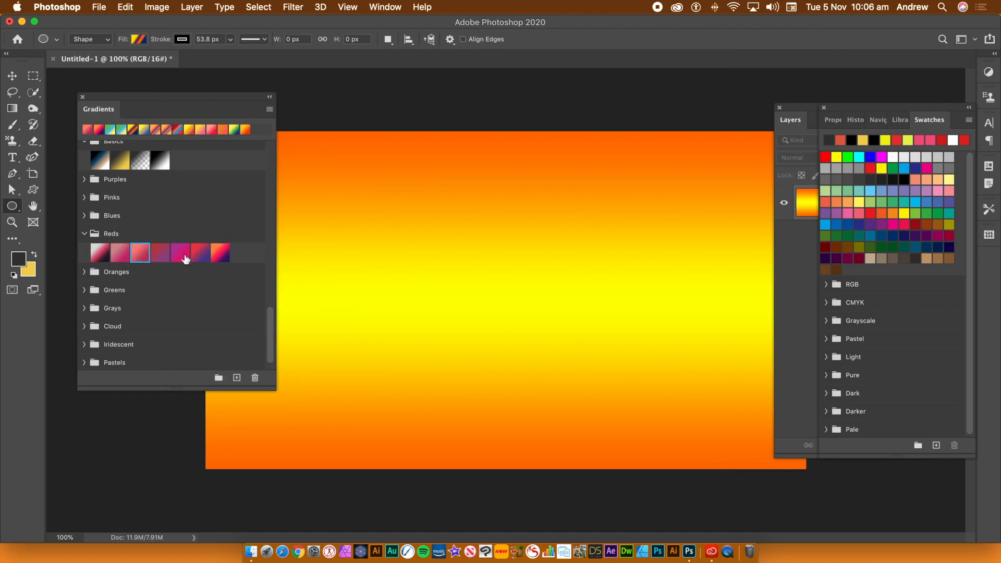
Select all Reds gradients and start an export, then cancel the Save gradients dialog
click(269, 109)
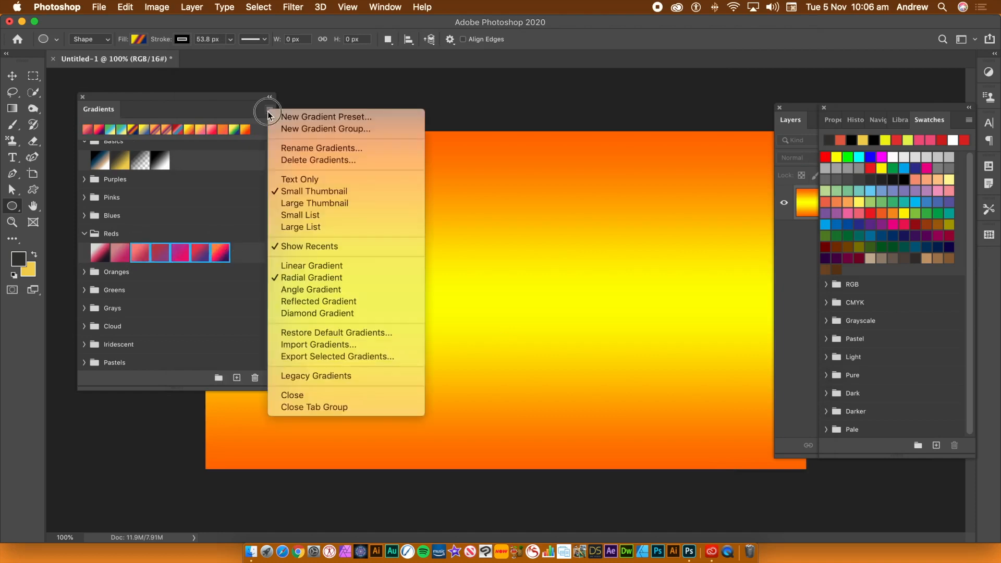
mouse_move(376, 356)
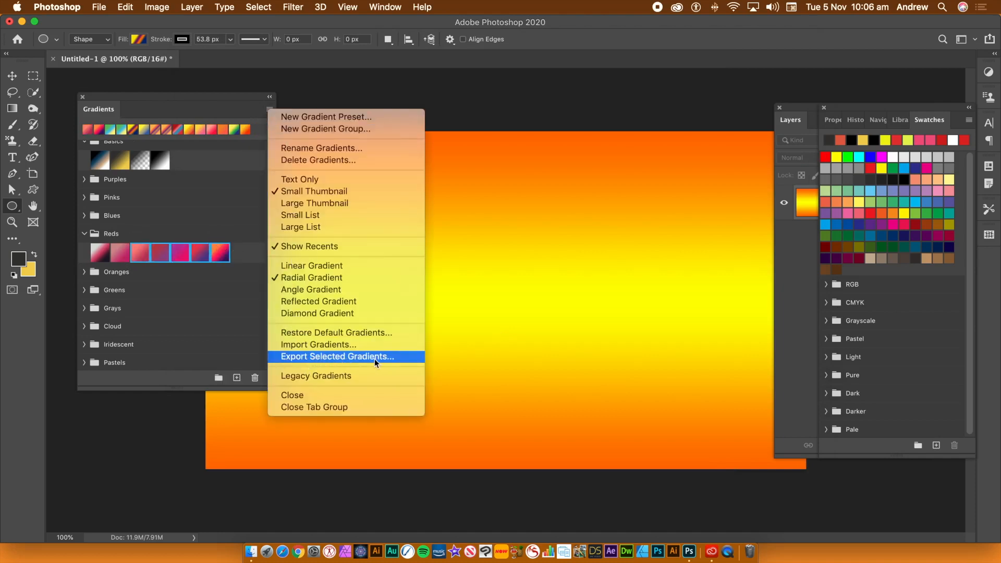
click(336, 356)
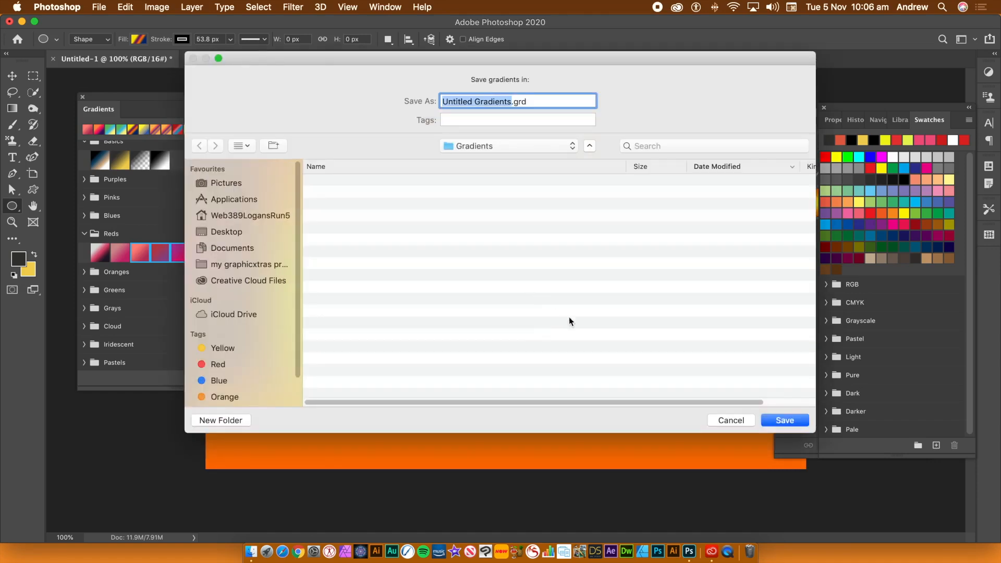
mouse_move(703, 358)
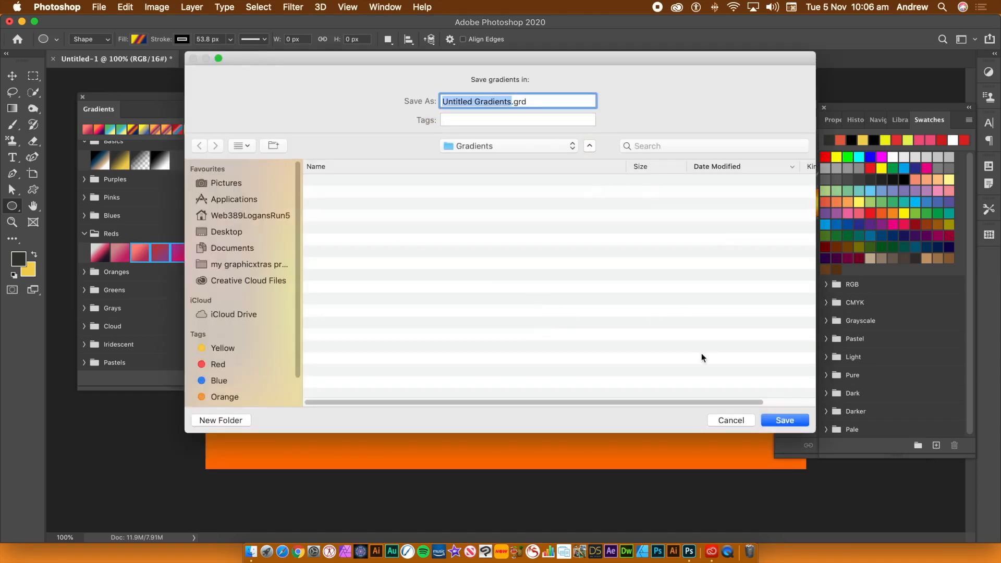
click(785, 421)
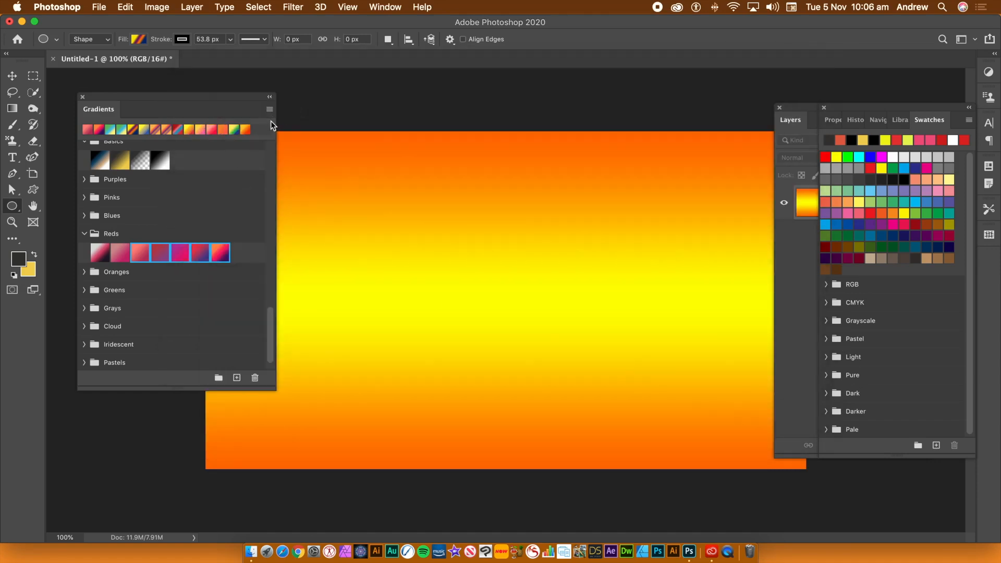
click(269, 109)
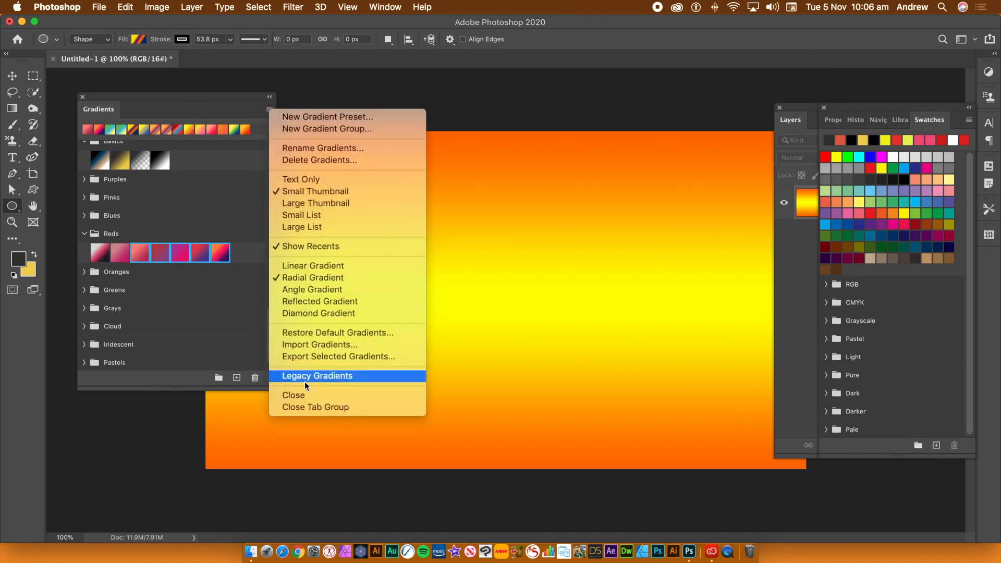
mouse_move(182, 230)
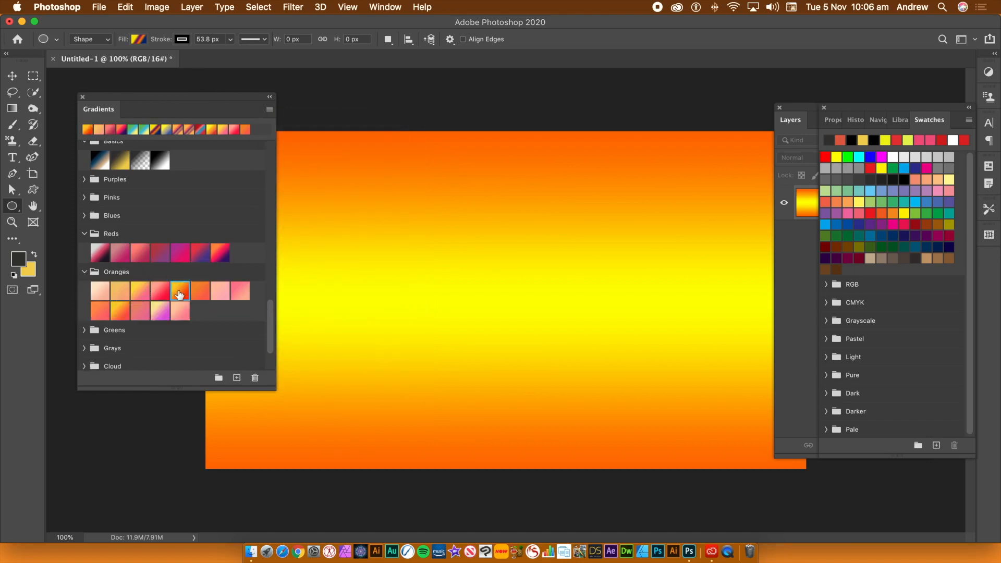
mouse_move(242, 278)
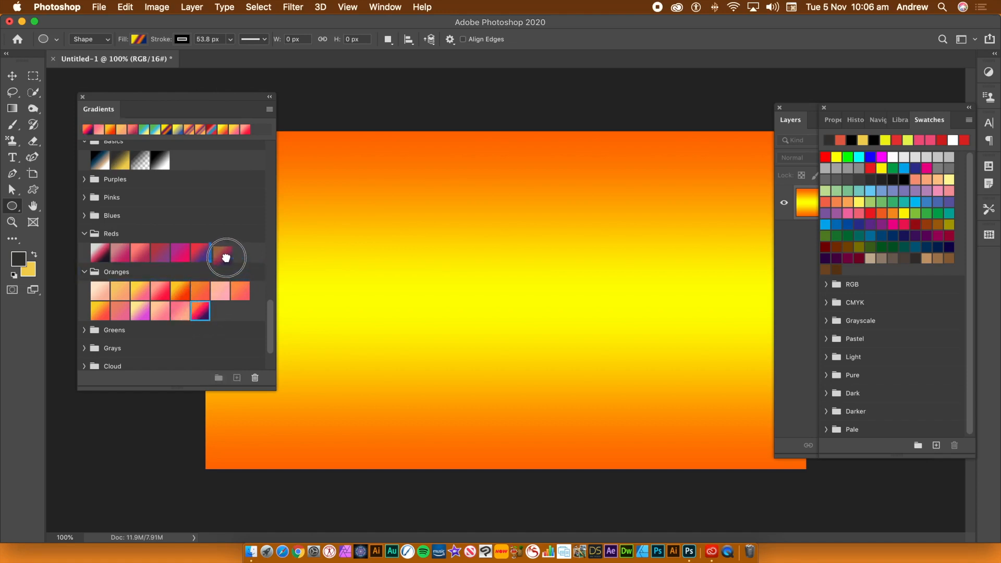
Drag another Reds gradient preset into the Oranges folder
click(220, 252)
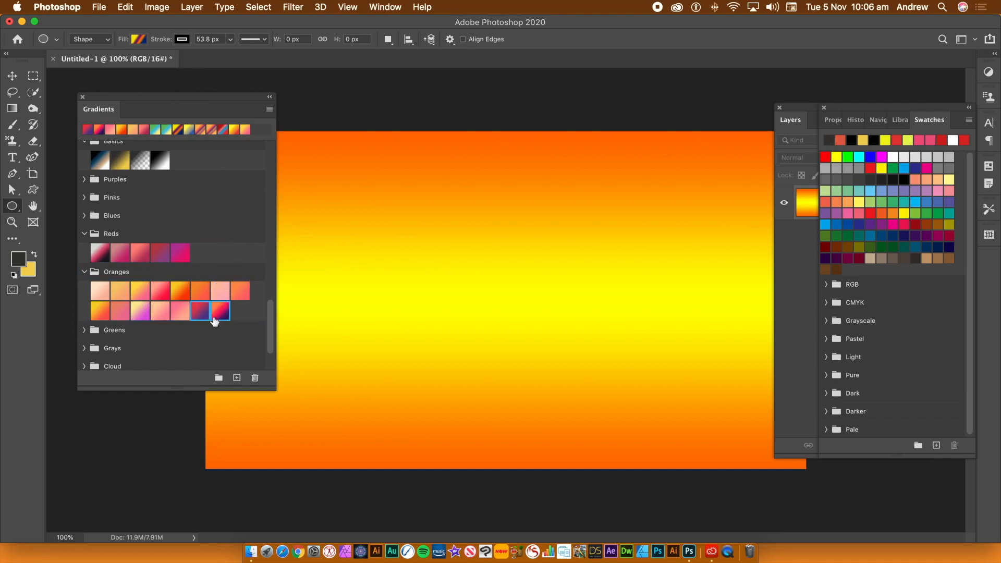
mouse_move(227, 255)
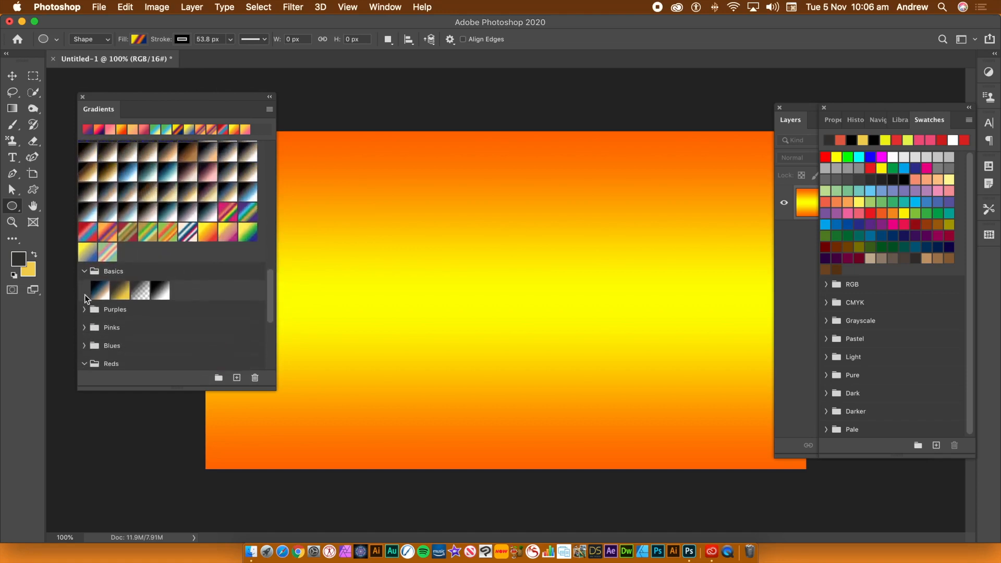
Drag the Basics folder down between the Purples and Pinks folders
click(84, 271)
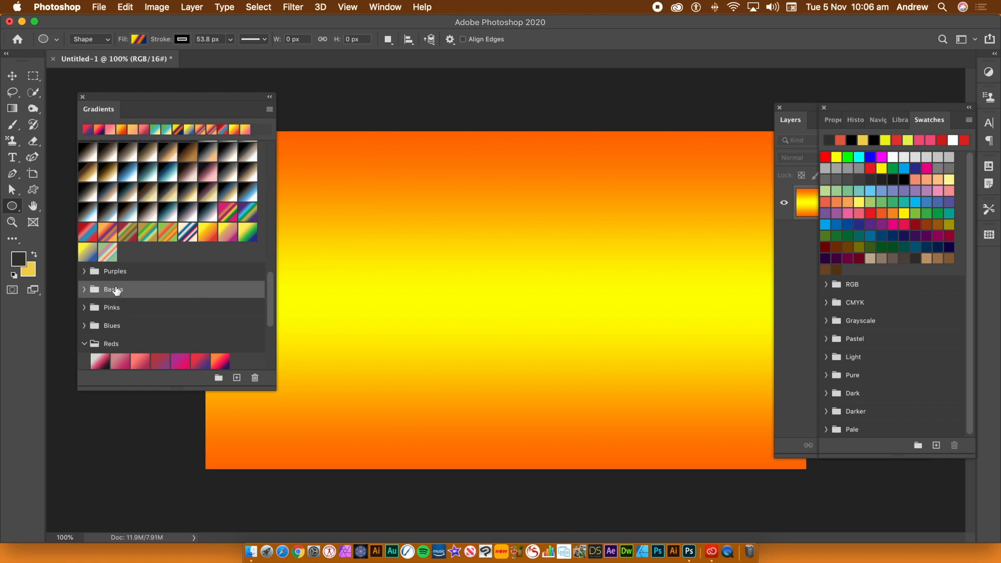
click(269, 108)
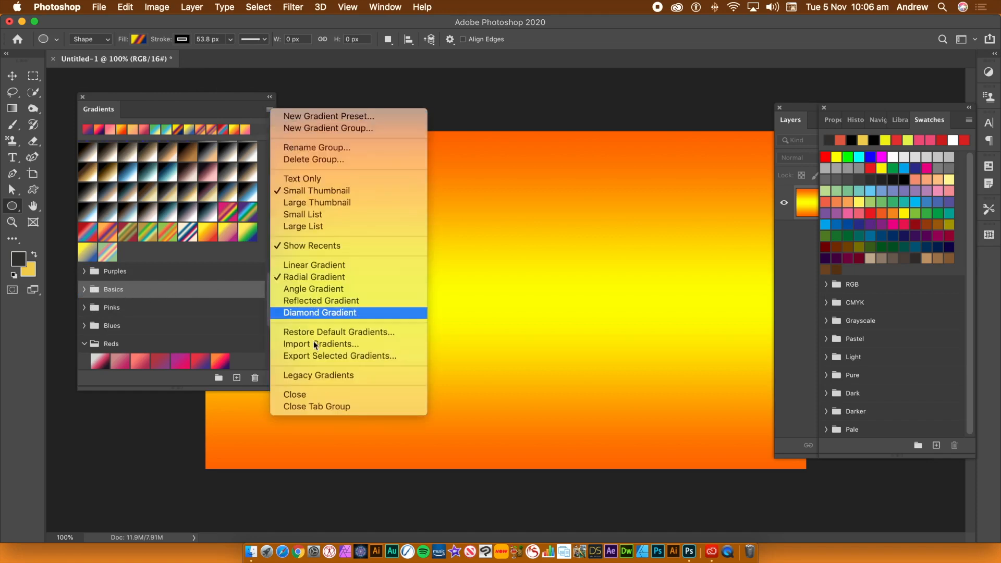
mouse_move(326, 356)
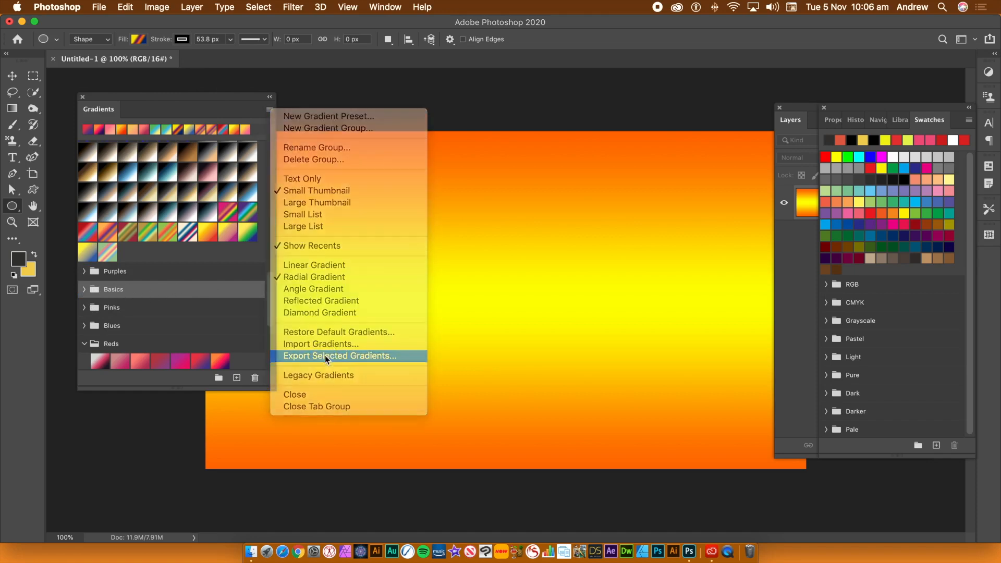
click(340, 356)
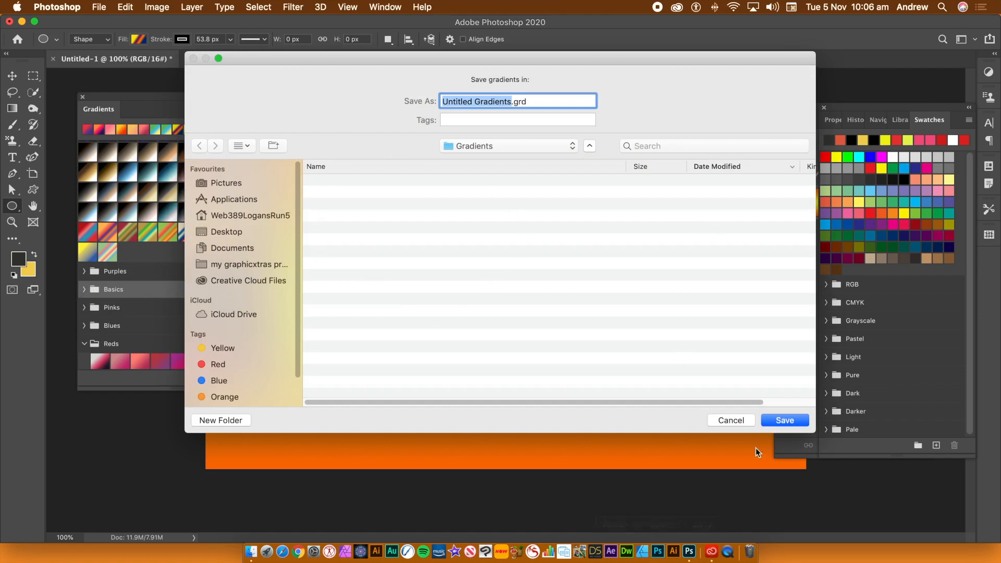
click(784, 420)
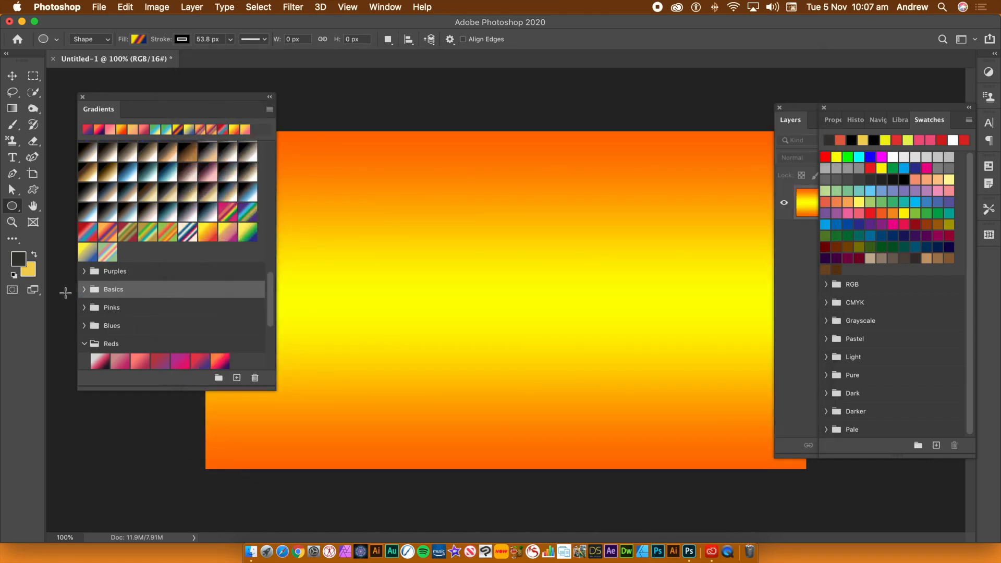
Expand and collapse Basics, expand Oranges, and right-click the last Reds preset
click(113, 290)
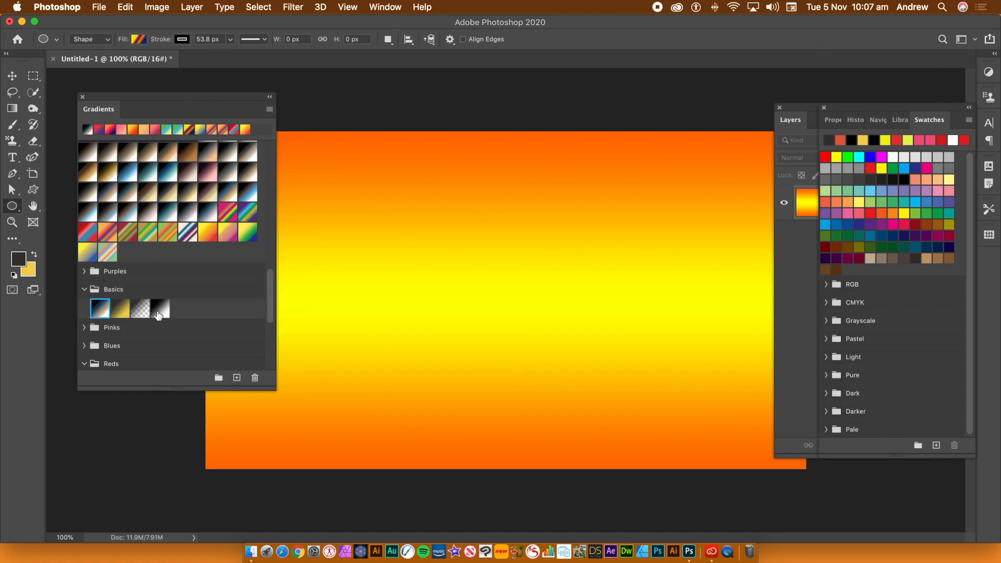
click(83, 290)
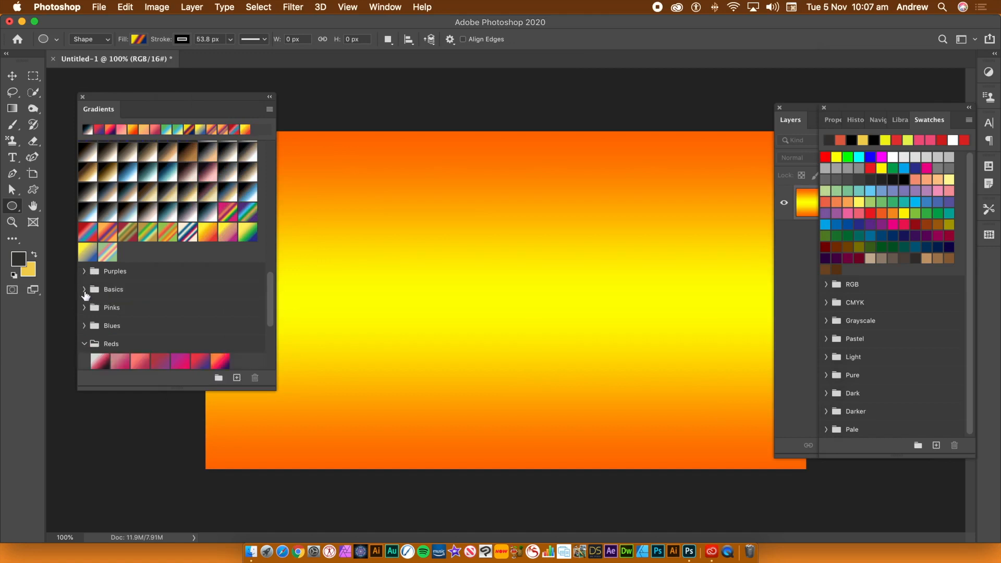
mouse_move(210, 356)
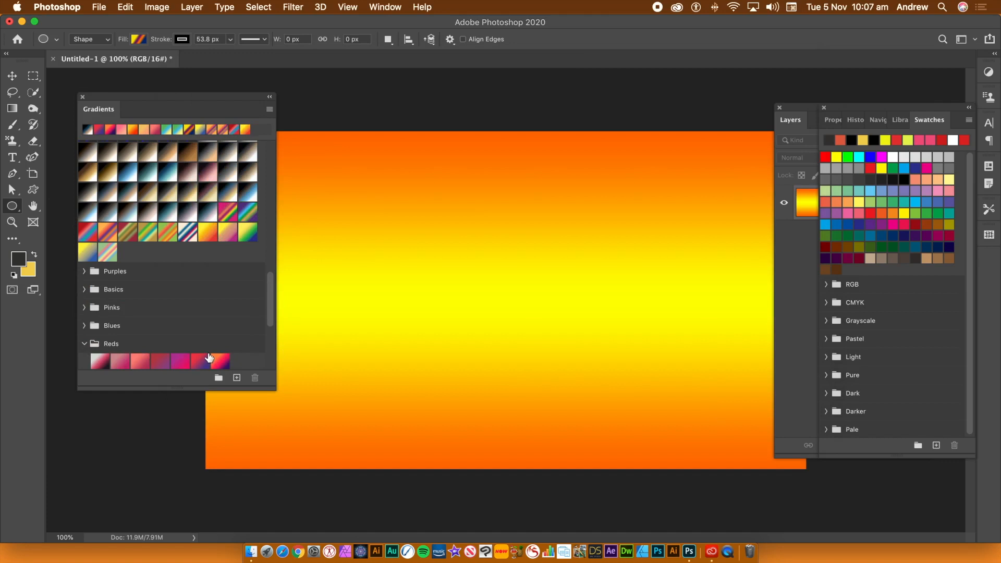
mouse_move(162, 349)
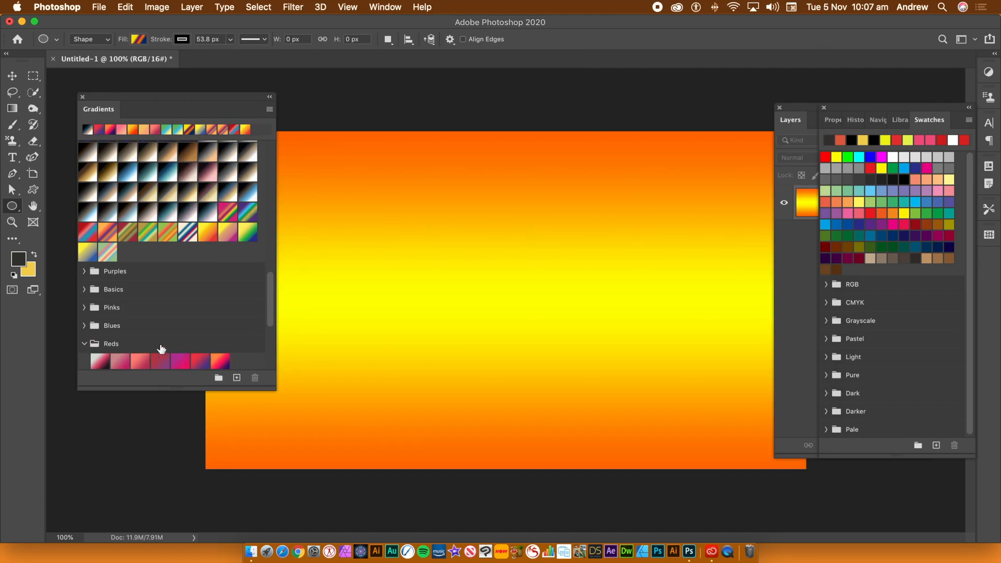
click(117, 301)
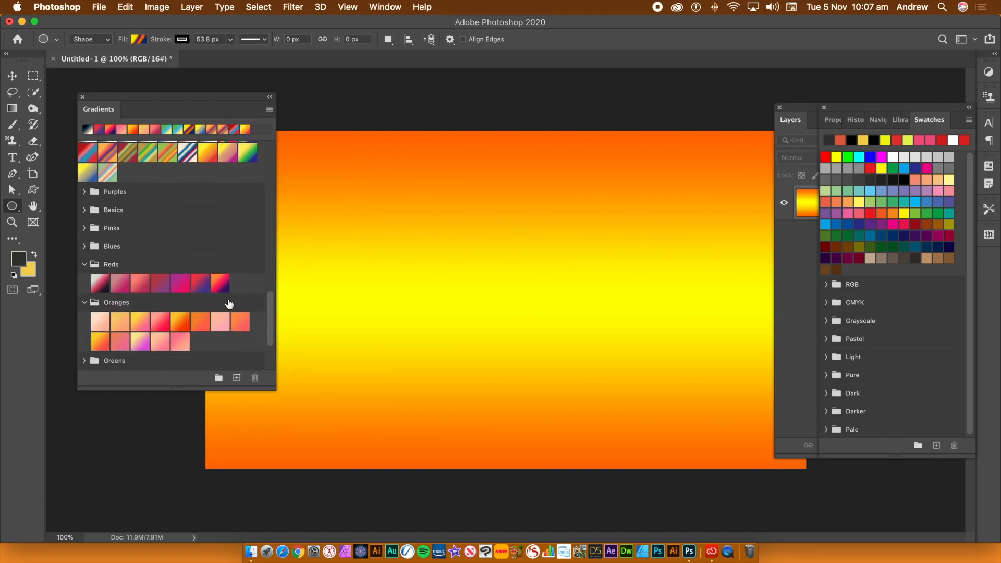
right_click(217, 285)
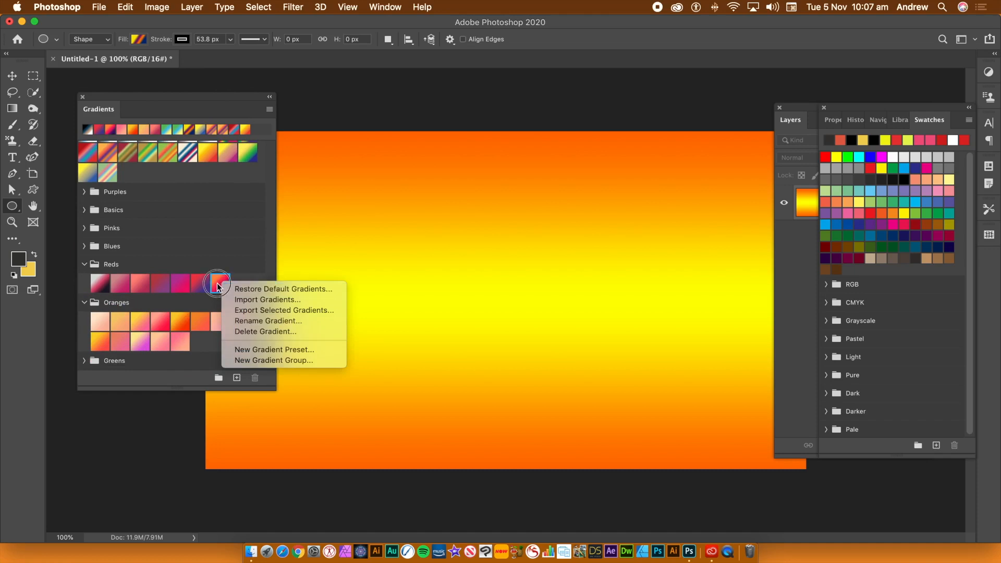
mouse_move(281, 310)
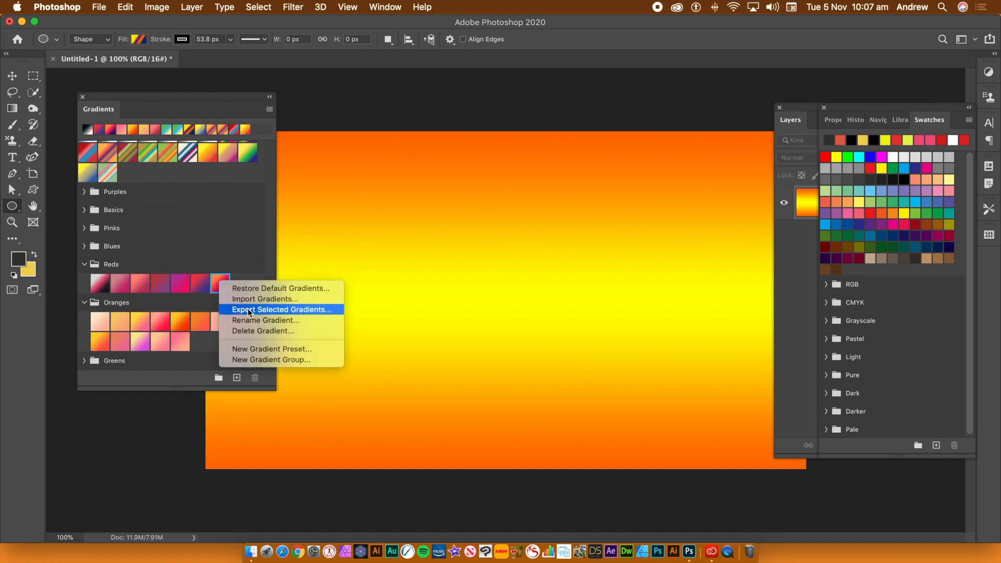
mouse_move(206, 296)
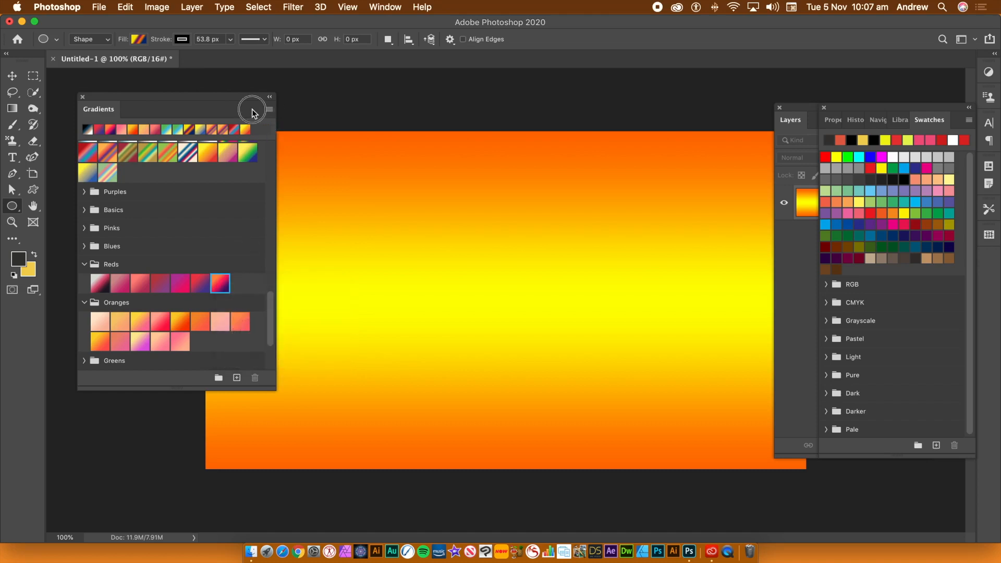
mouse_move(221, 284)
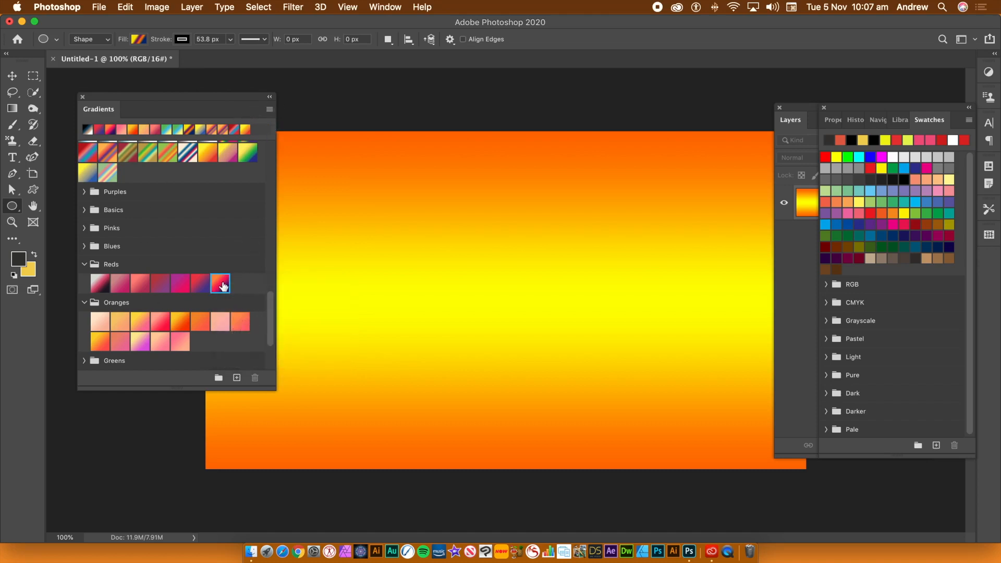
mouse_move(389, 256)
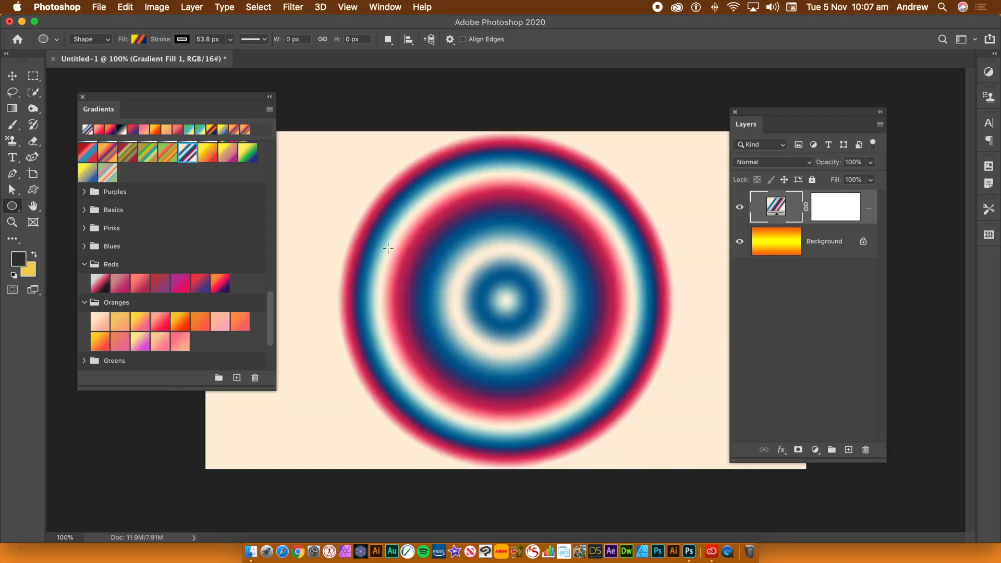
Set gradients to apply as Linear, try several Reds swatches, then apply orange-to-yellow
click(270, 109)
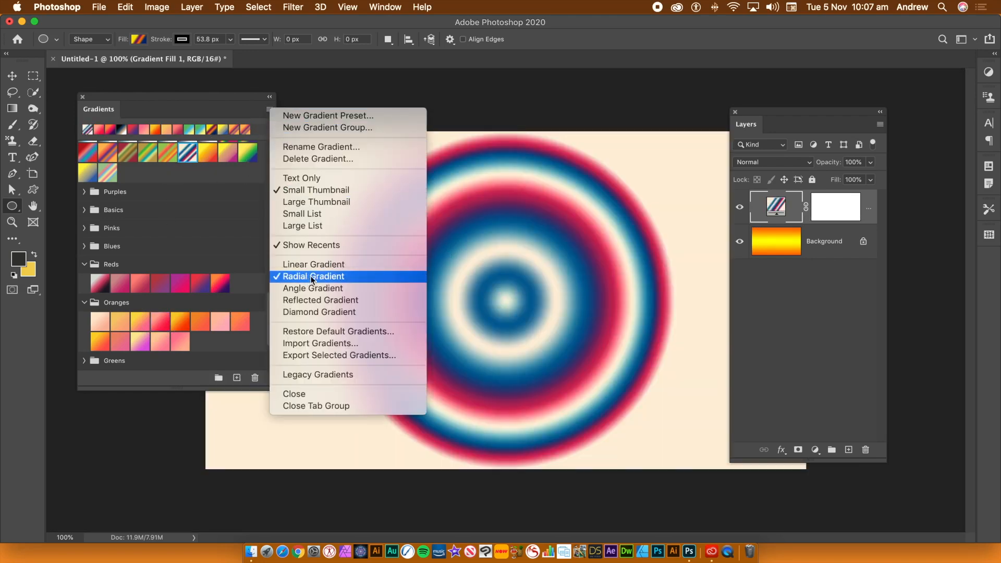
mouse_move(313, 264)
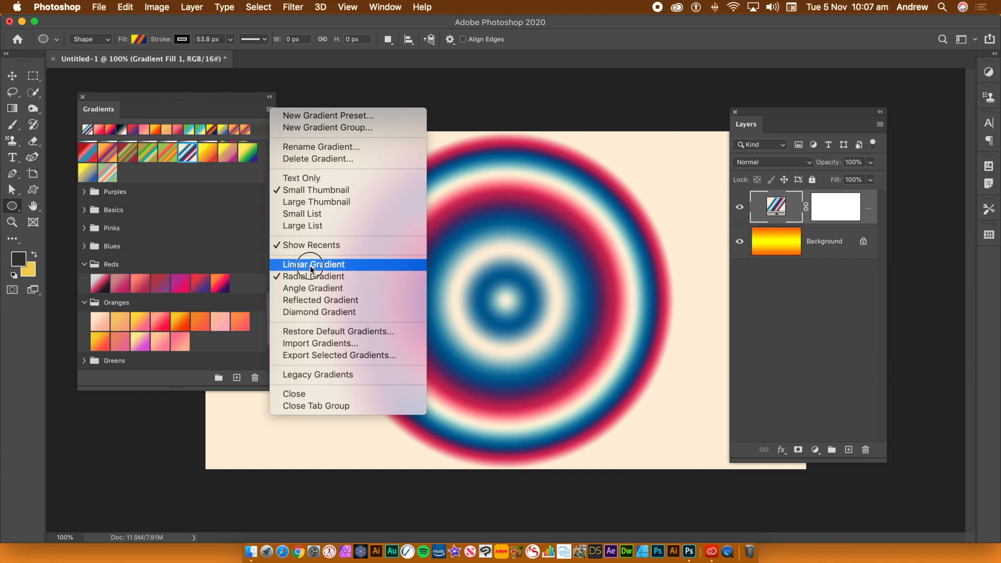
click(314, 264)
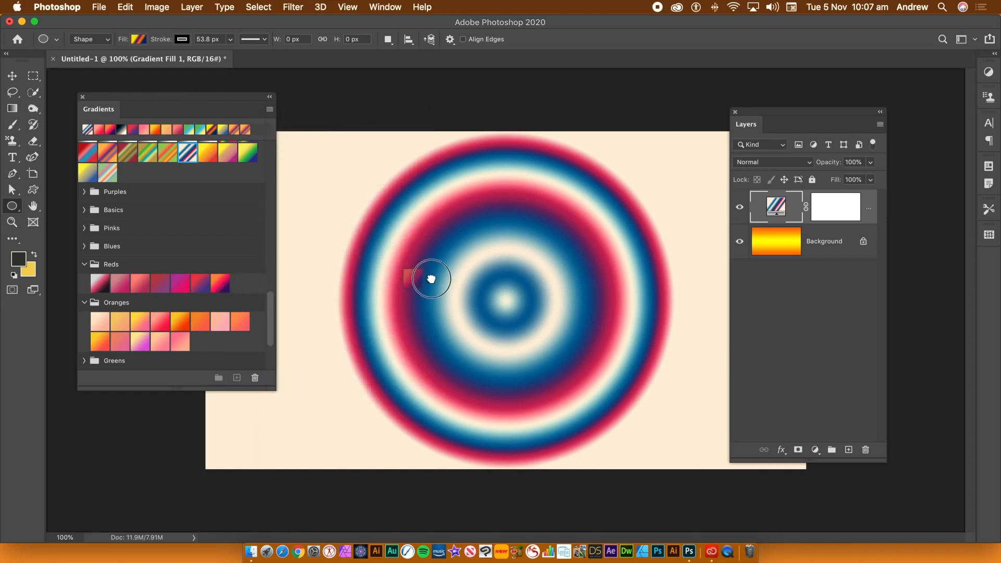
click(220, 283)
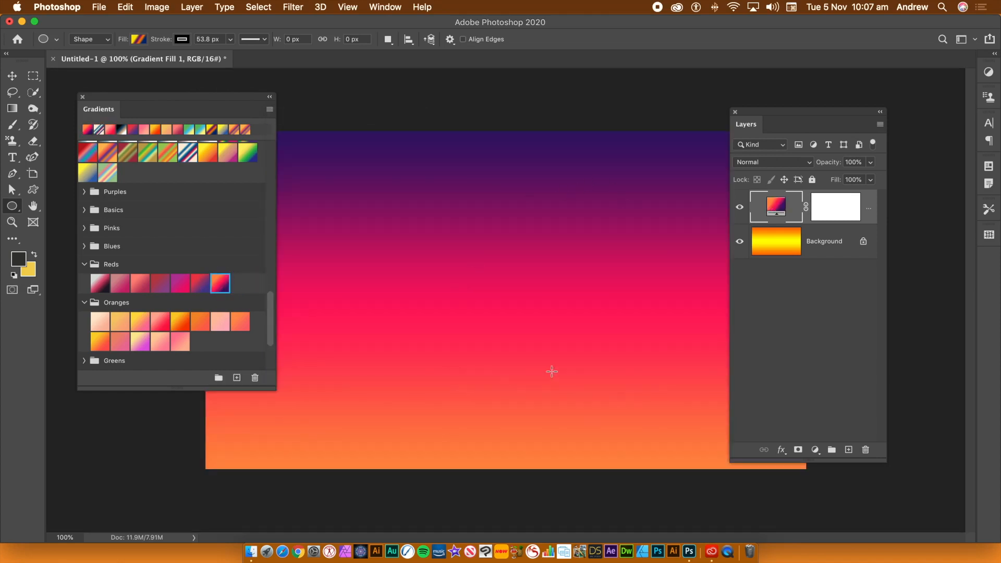
click(99, 282)
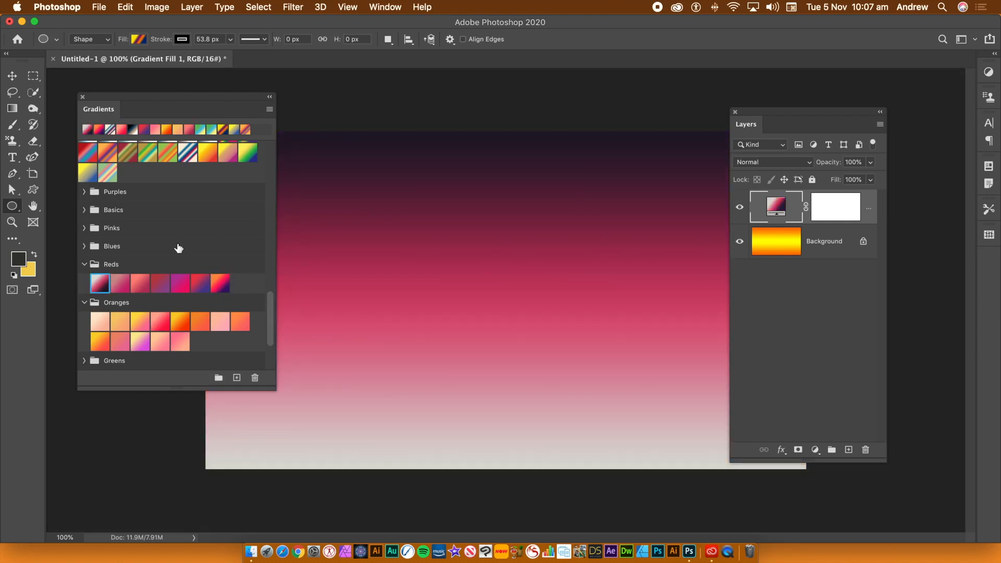
click(120, 283)
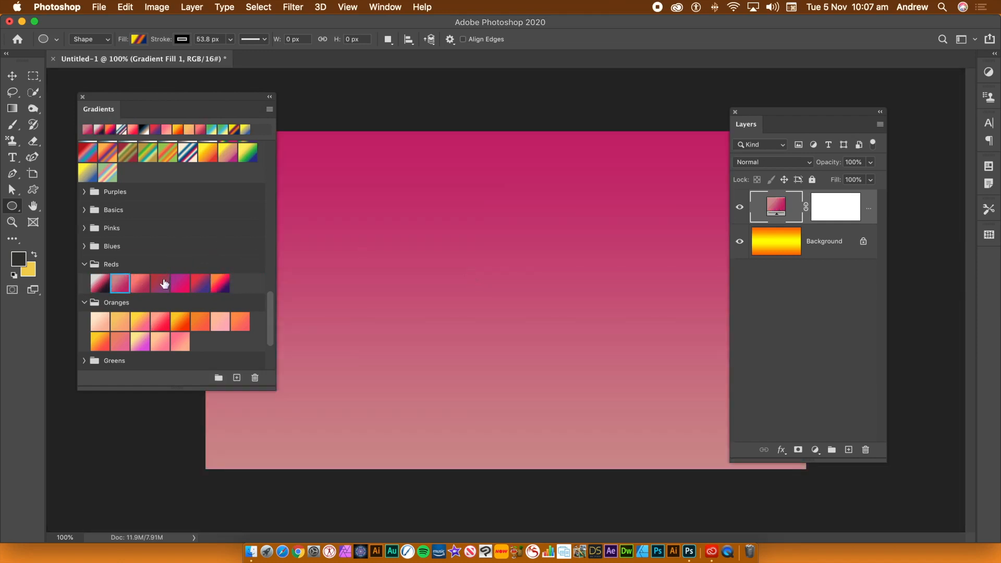
click(159, 283)
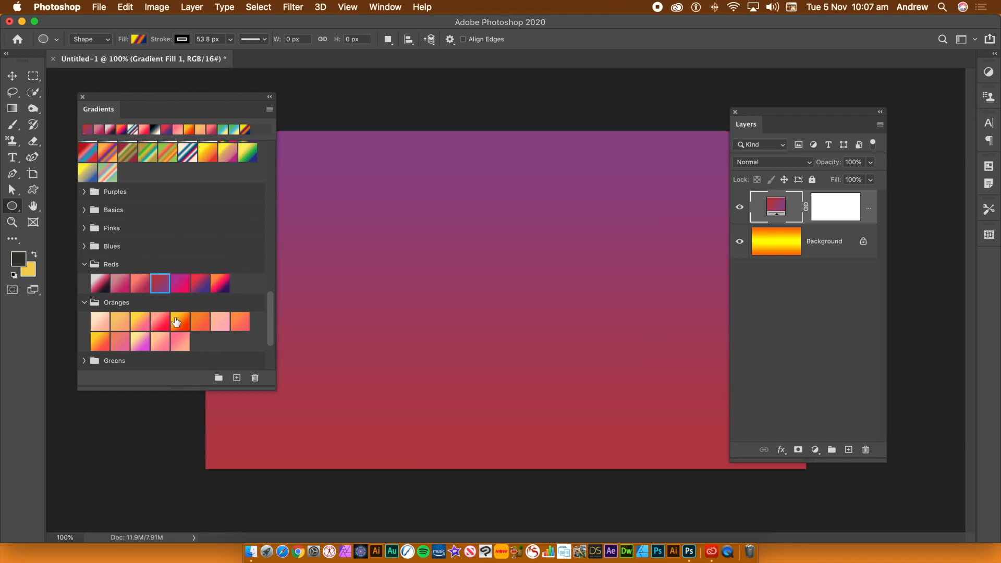
click(180, 321)
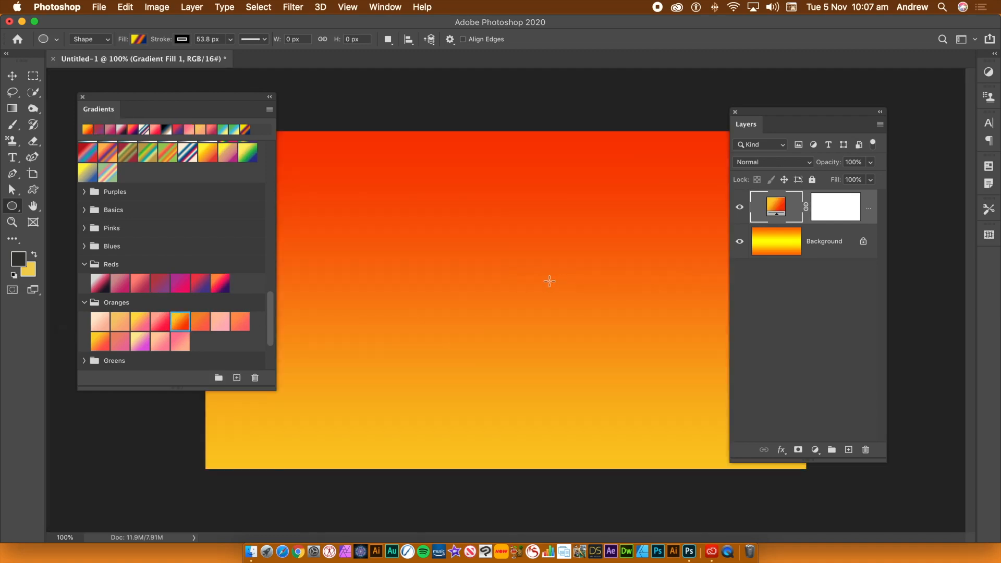
mouse_move(456, 301)
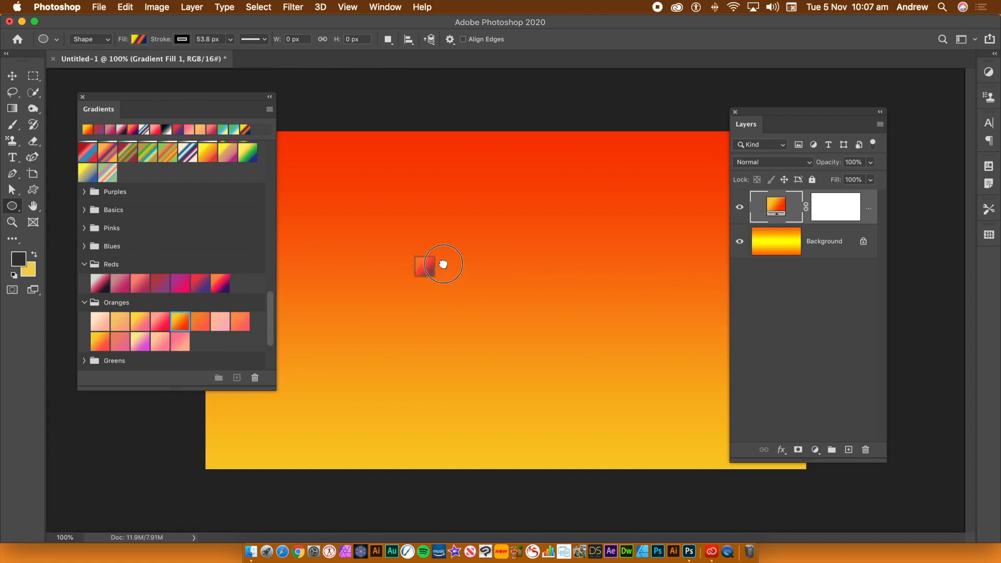
Drag gradient presets onto the canvas to make four fill layers, then recolour the top one
click(220, 282)
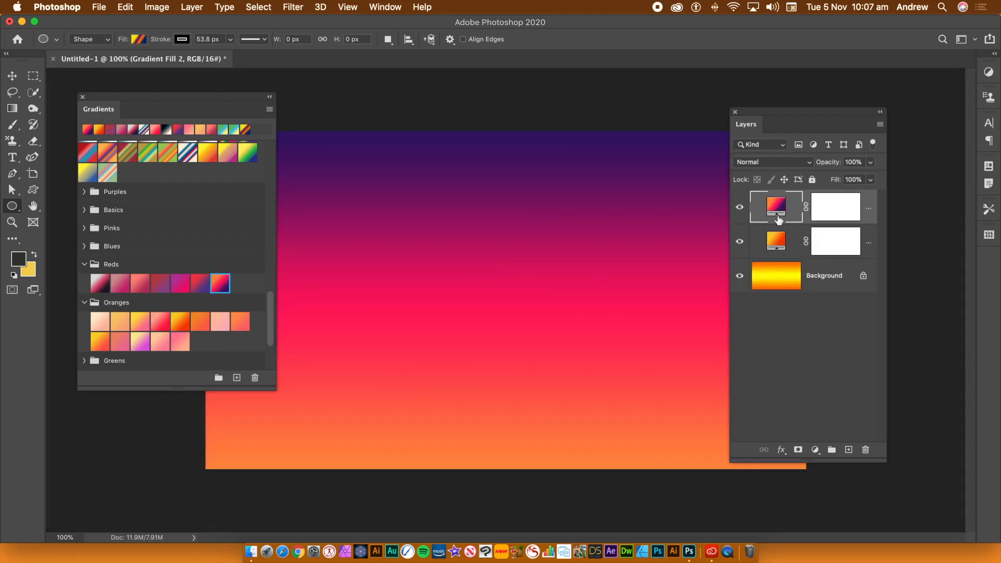
mouse_move(444, 223)
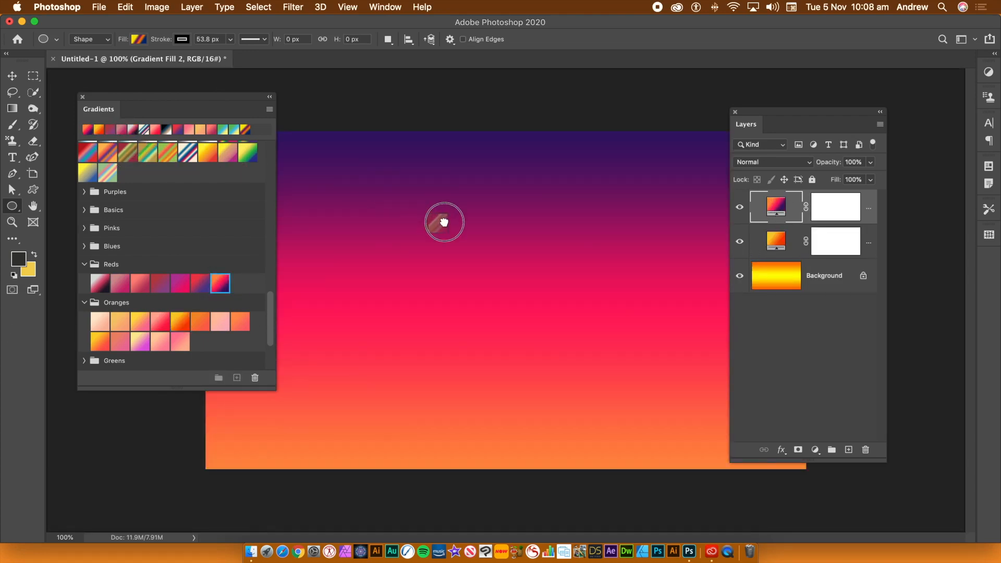
click(205, 152)
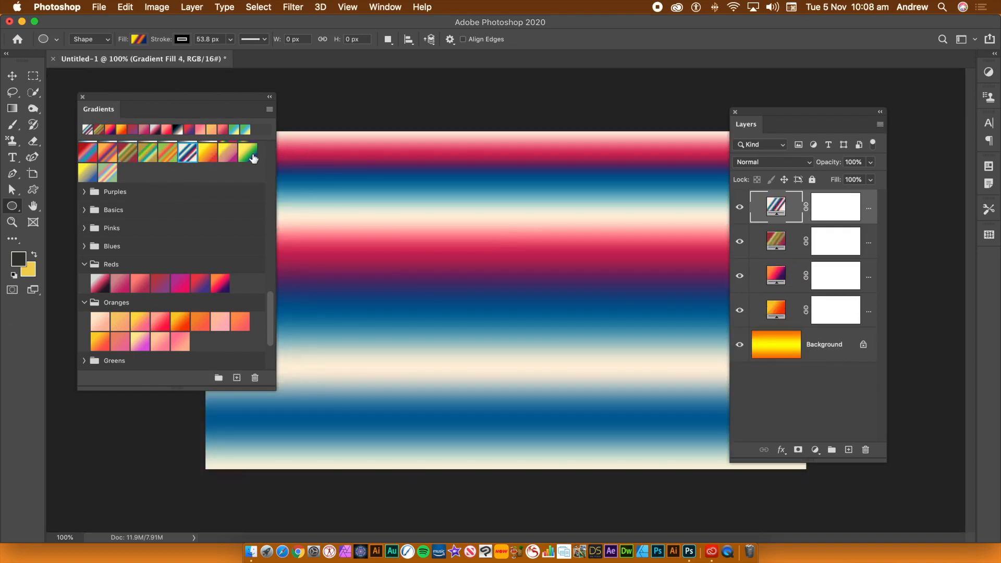
click(208, 152)
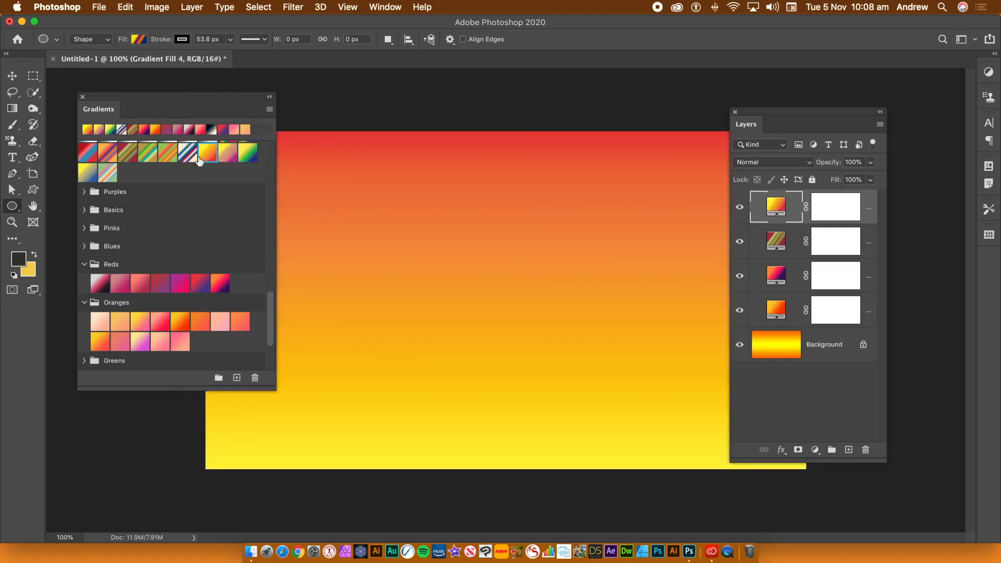
click(167, 151)
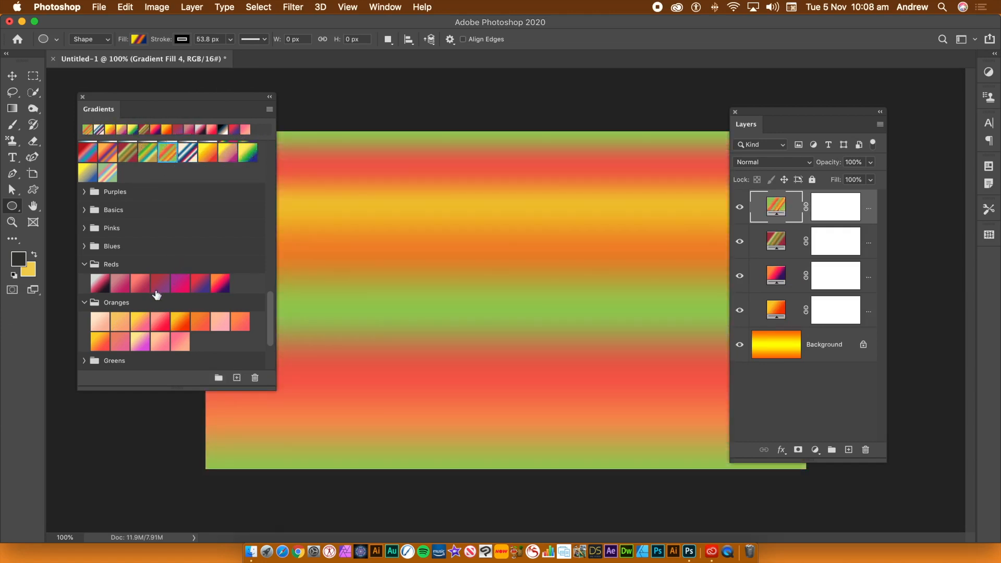
click(239, 321)
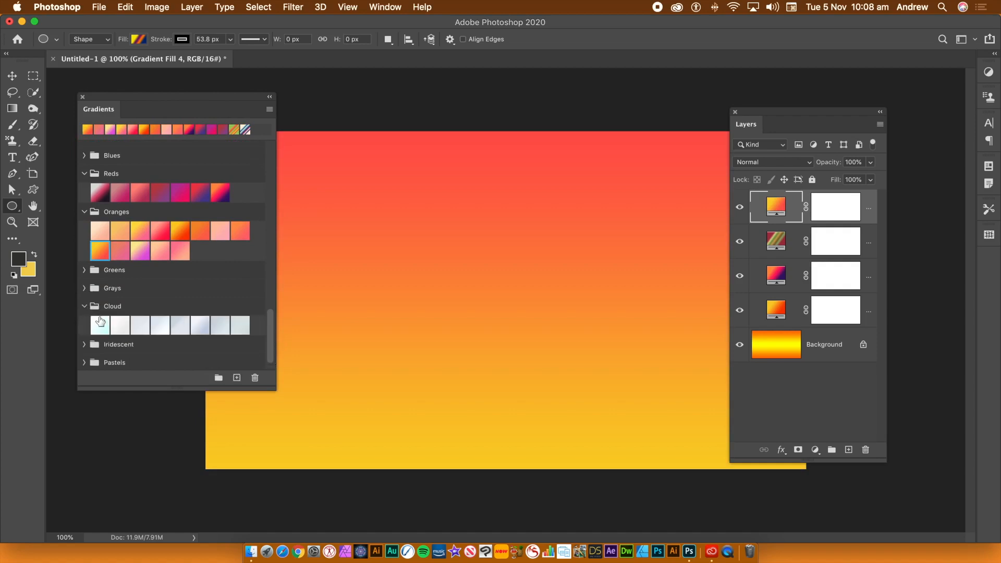
Try a pale Cloud and a peach Oranges gradient, then apply the purple-pink-orange Reds preset
click(180, 325)
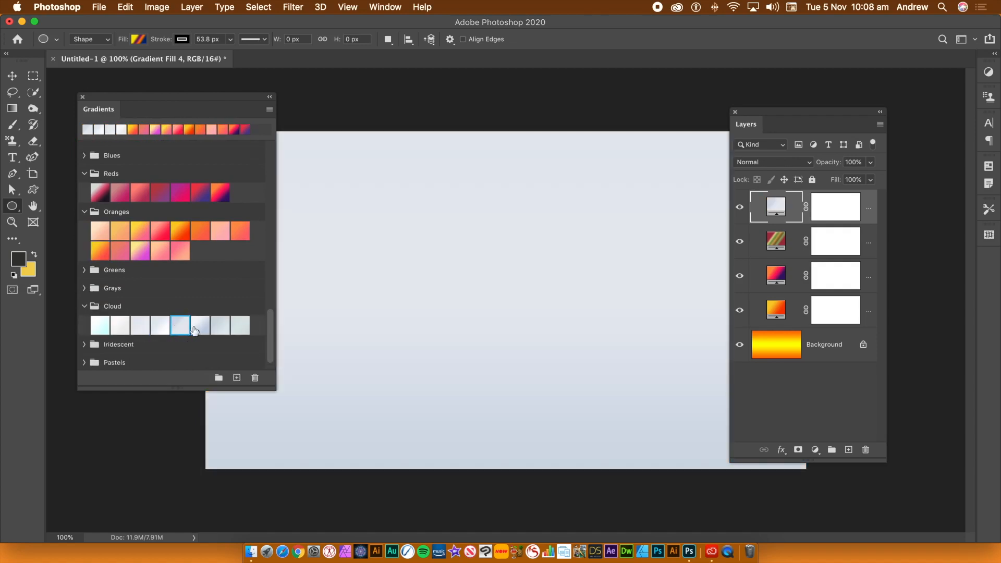
click(99, 231)
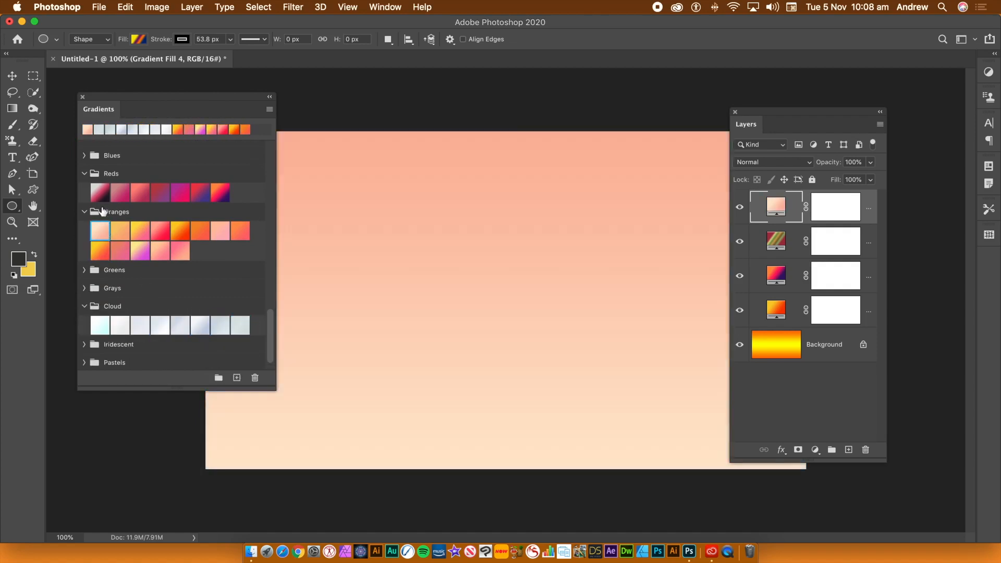
click(220, 192)
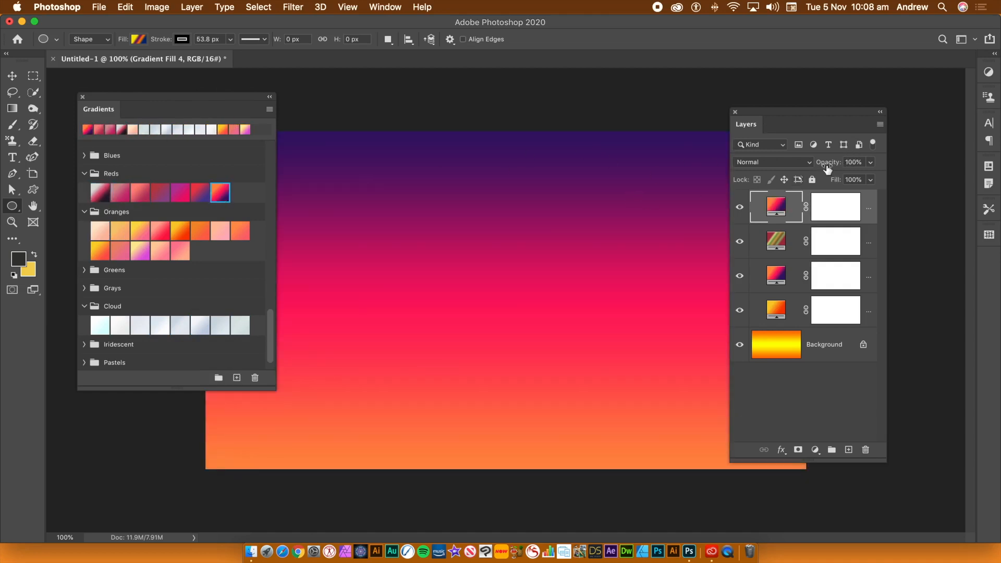
Set the Gradient Fill 2 and Gradient Fill 1 layers to Difference blend mode
click(772, 161)
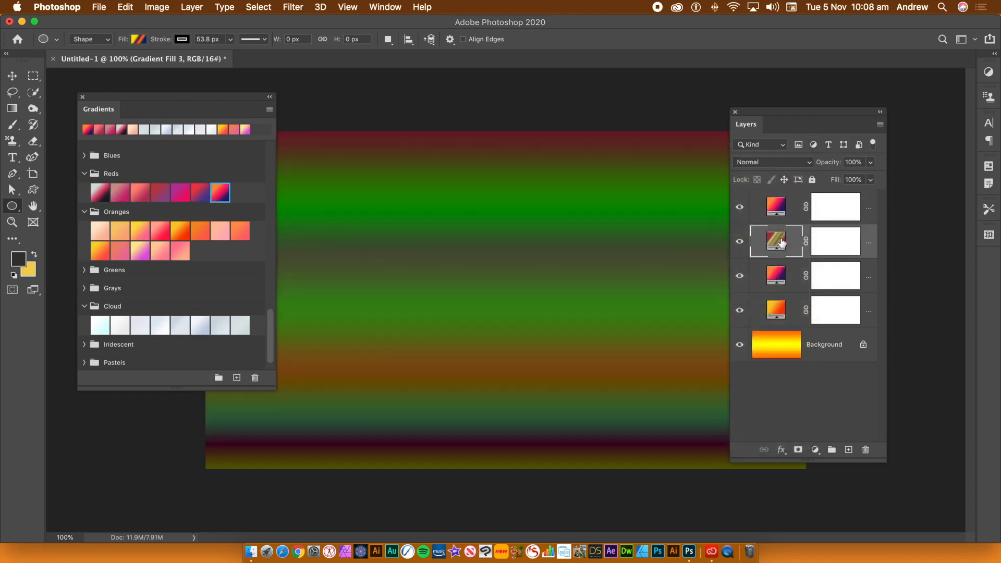
click(773, 162)
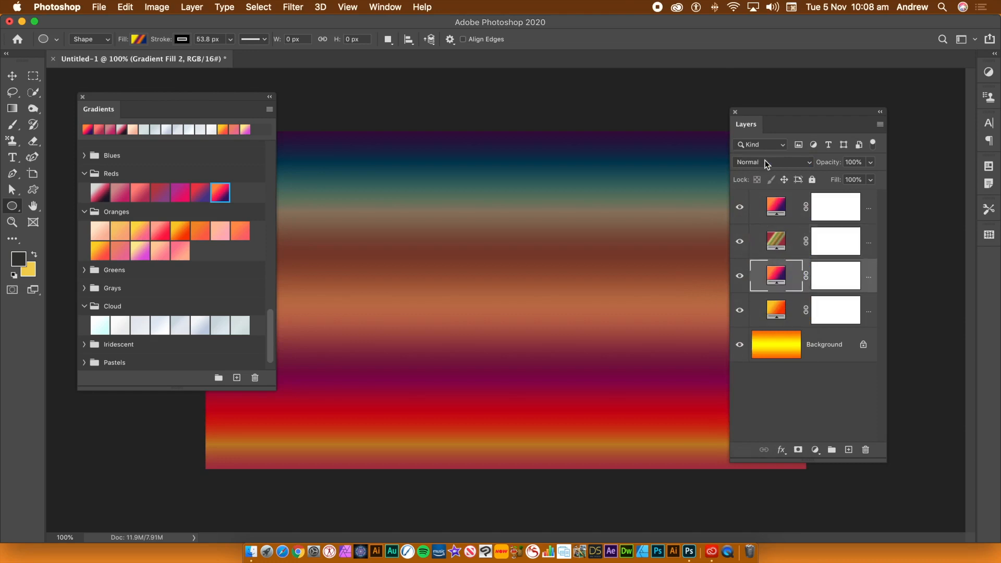
click(771, 162)
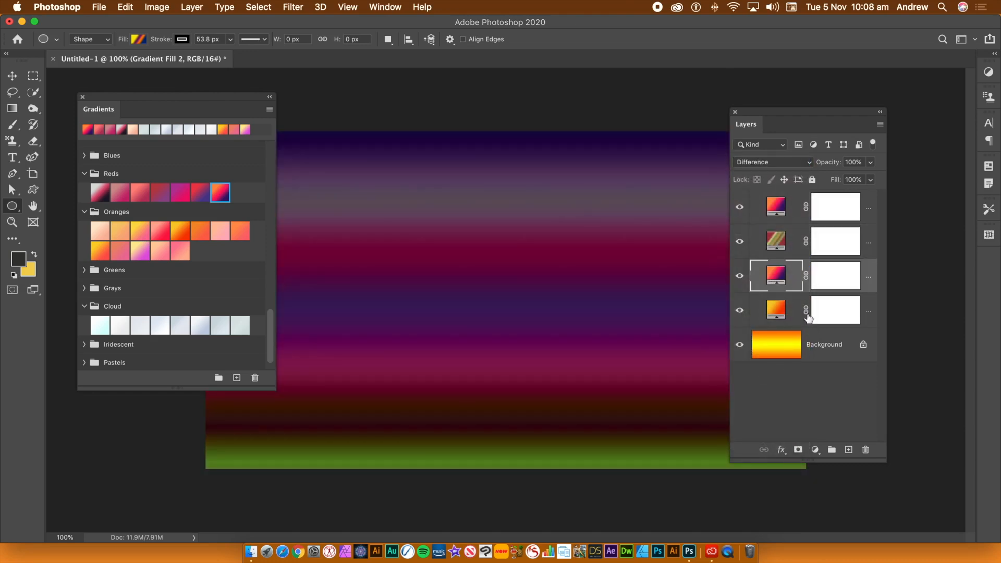
click(776, 309)
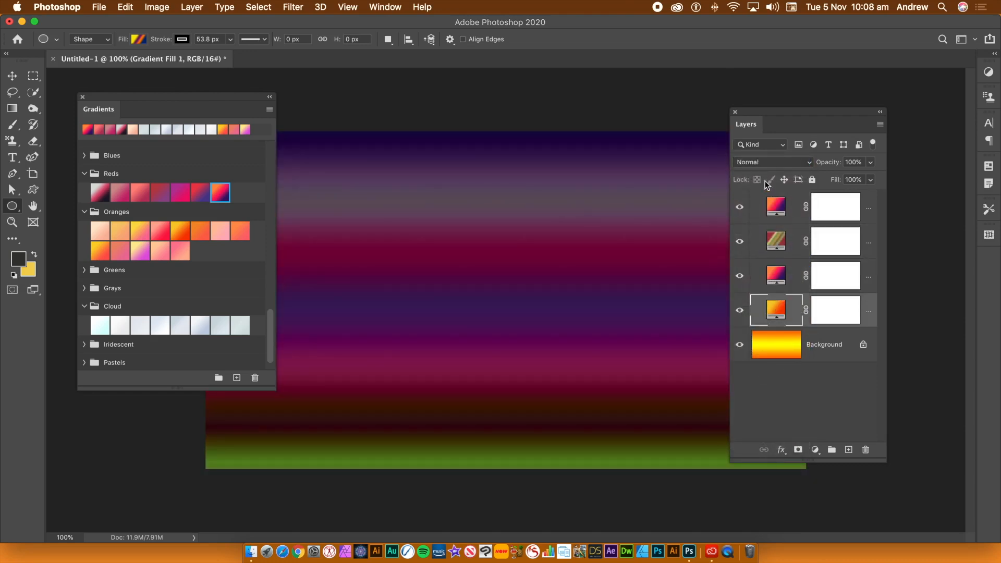
click(771, 161)
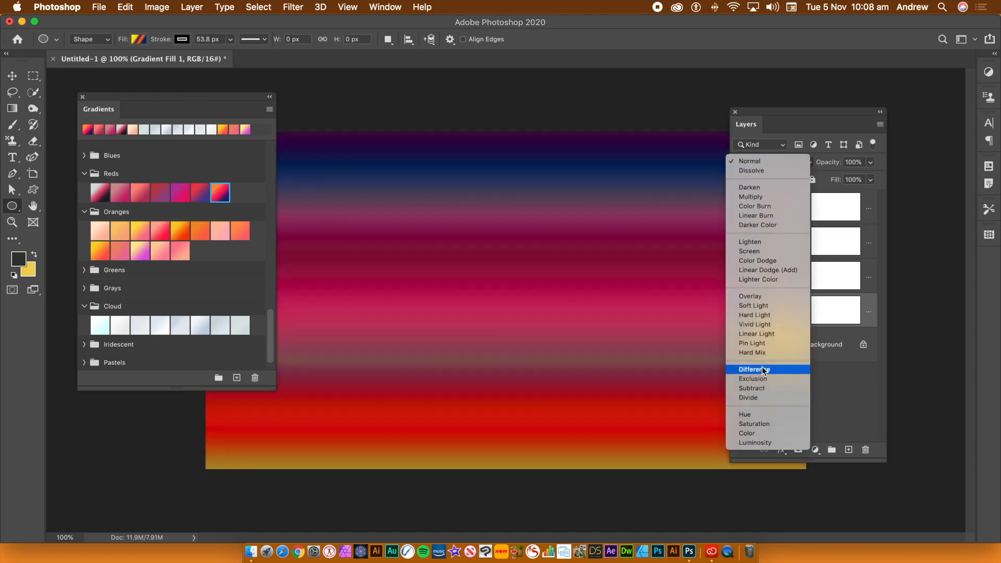
click(754, 370)
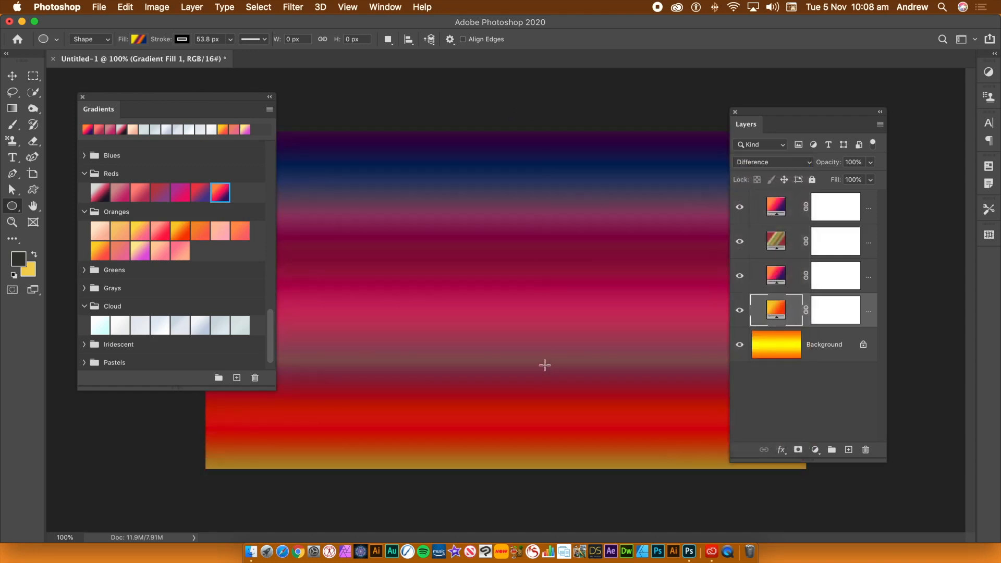
mouse_move(314, 222)
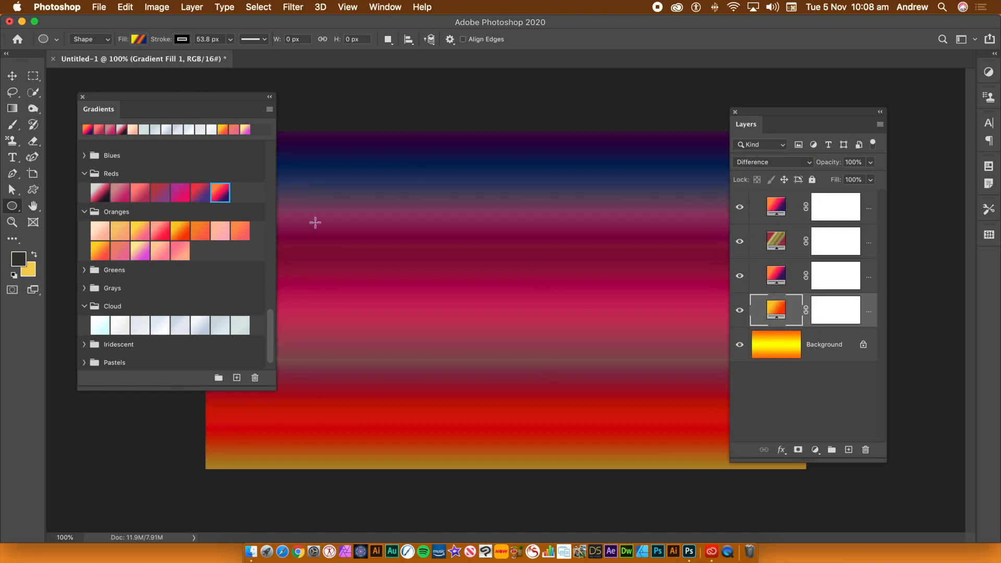
Give the top fill layer an orange-yellow, then a pastel pink-yellow Oranges gradient
click(180, 230)
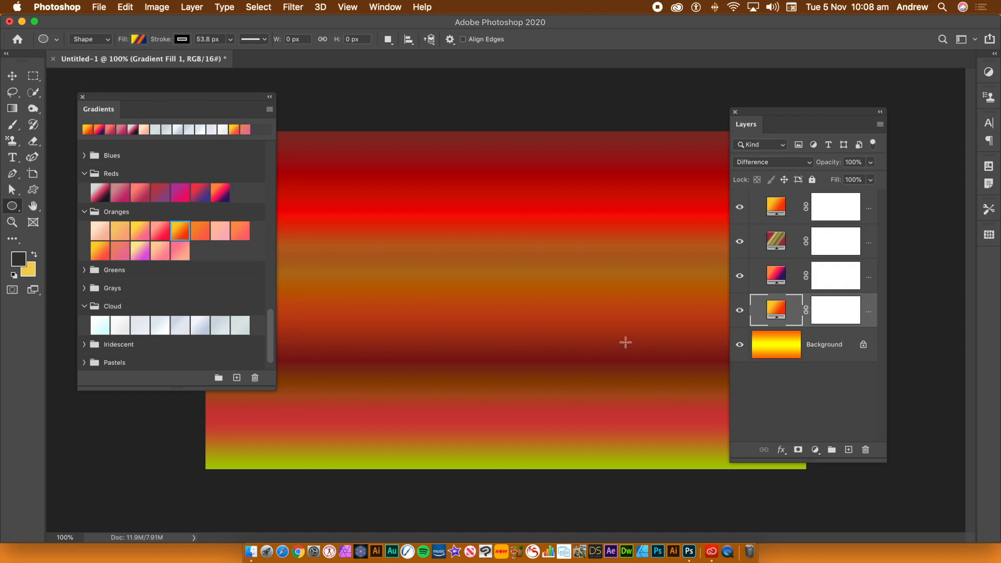
mouse_move(138, 255)
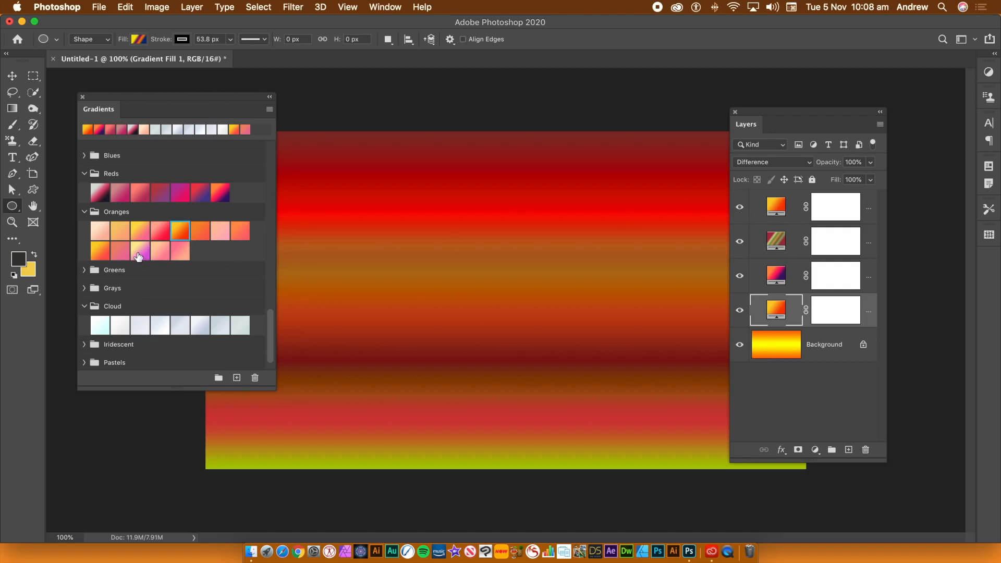
click(140, 251)
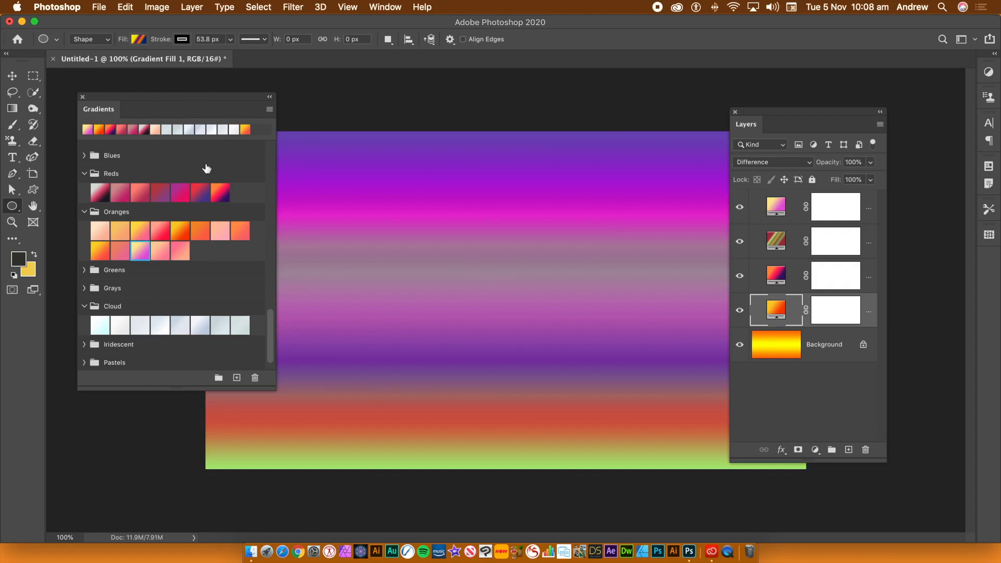
click(776, 206)
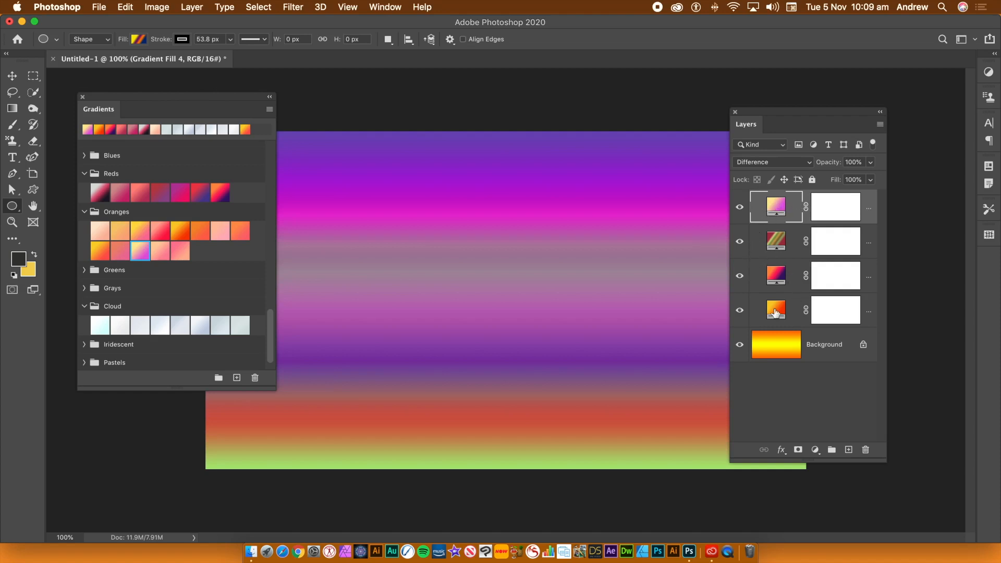
Delete the gradient fill layers and draw a 53.8 px black-stroked circle
click(776, 311)
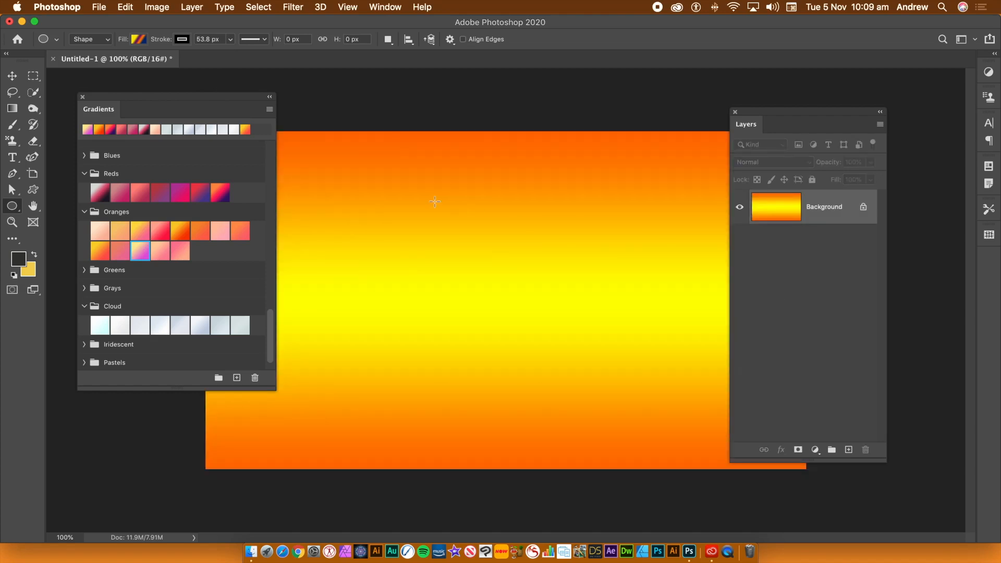
drag(176, 102, 134, 98)
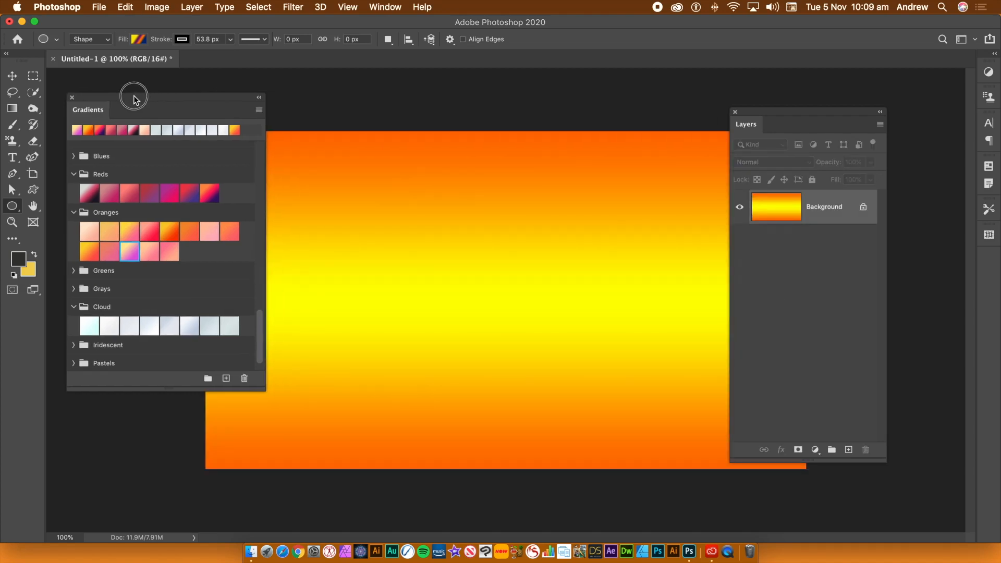
mouse_move(12, 206)
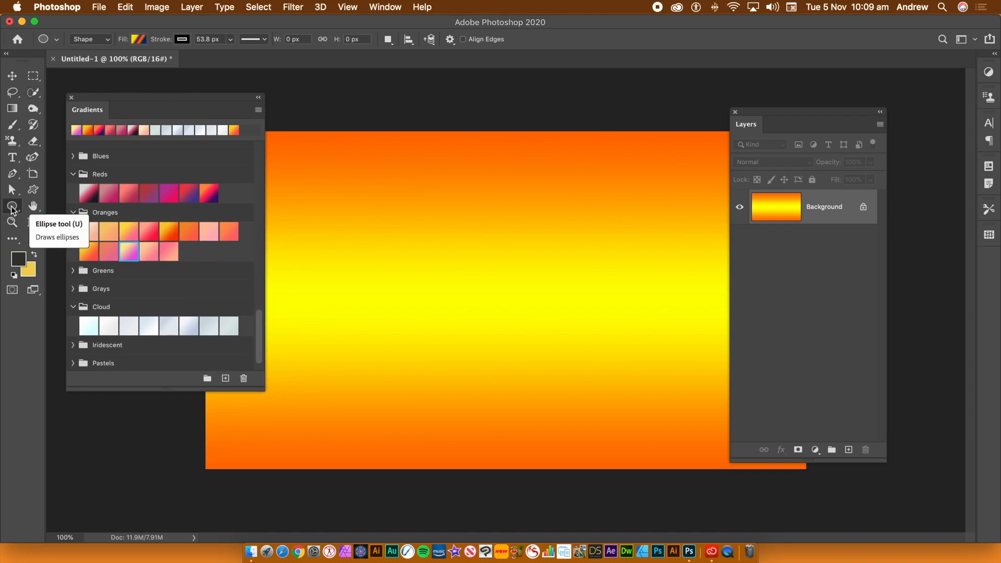
mouse_move(372, 136)
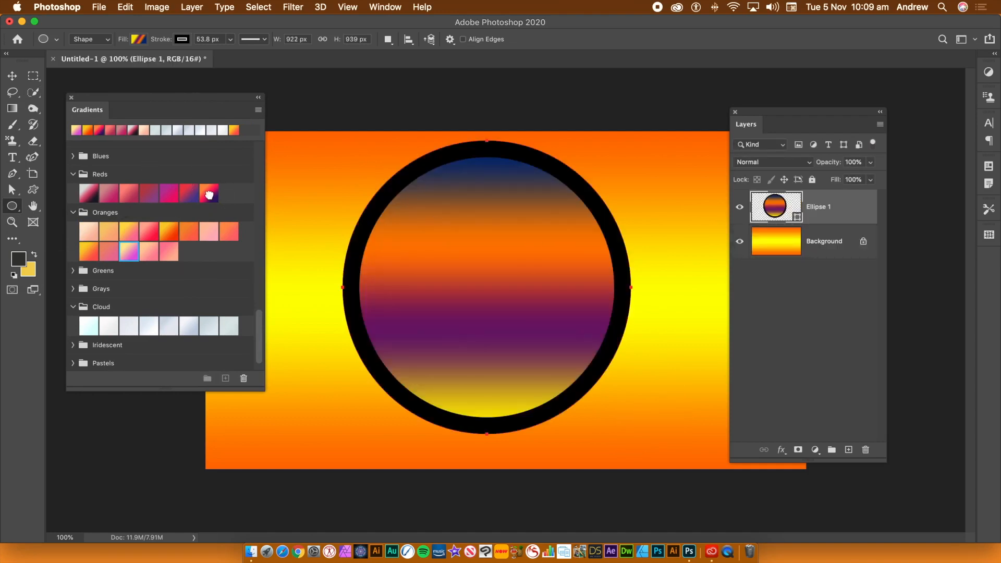
Preview several Gradients panel presets on the circle, ending on the aqua-to-navy fill
click(189, 193)
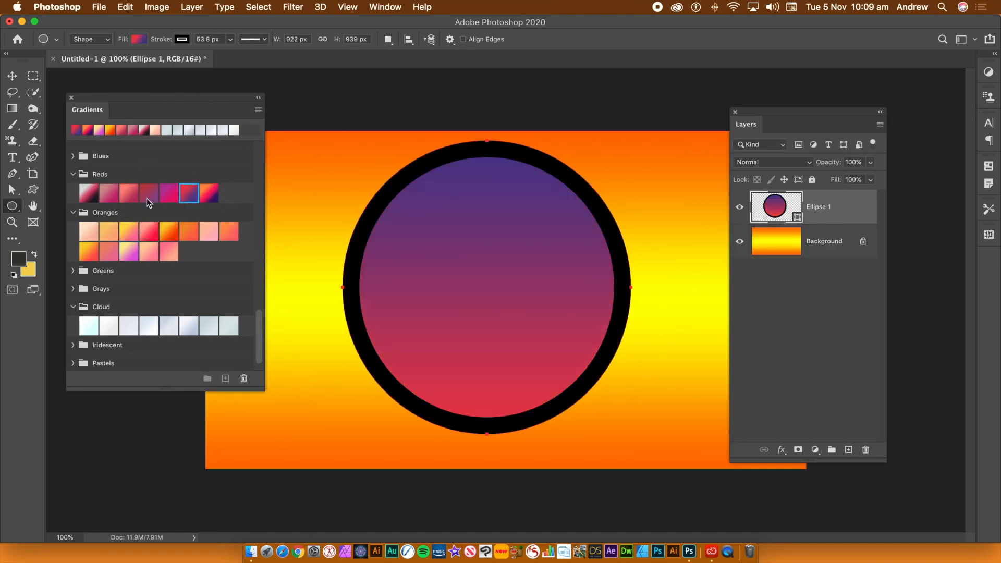
click(109, 193)
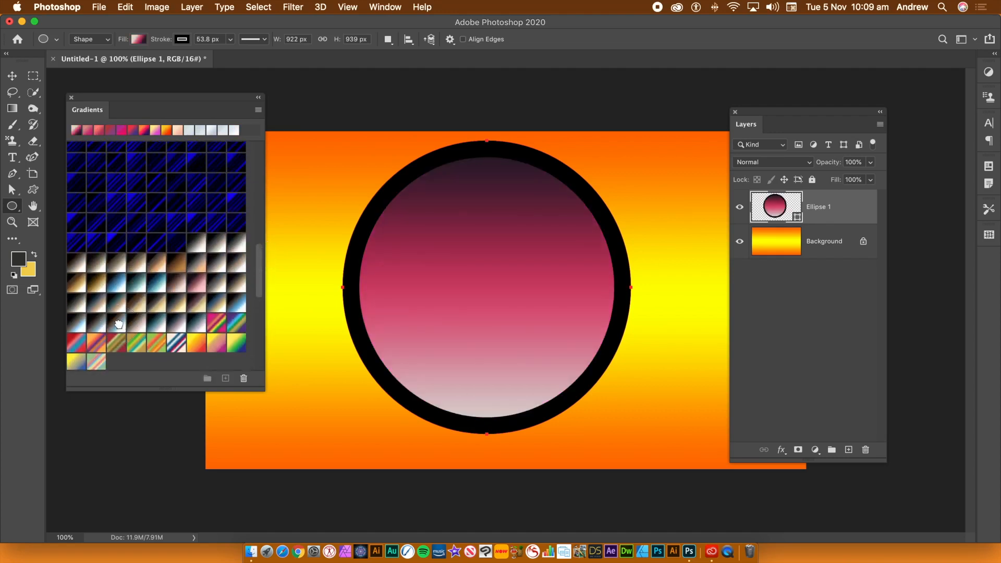
click(133, 305)
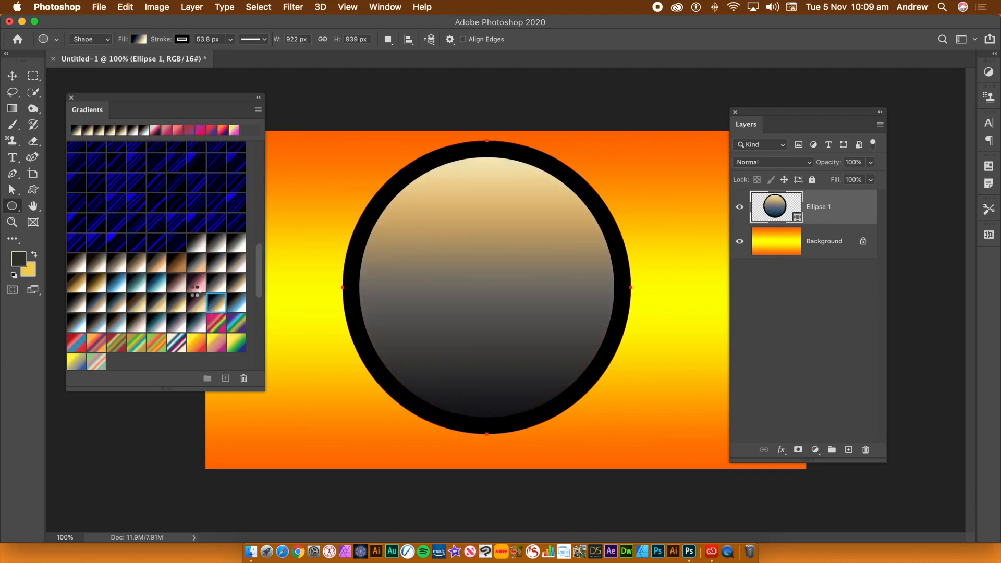
click(176, 285)
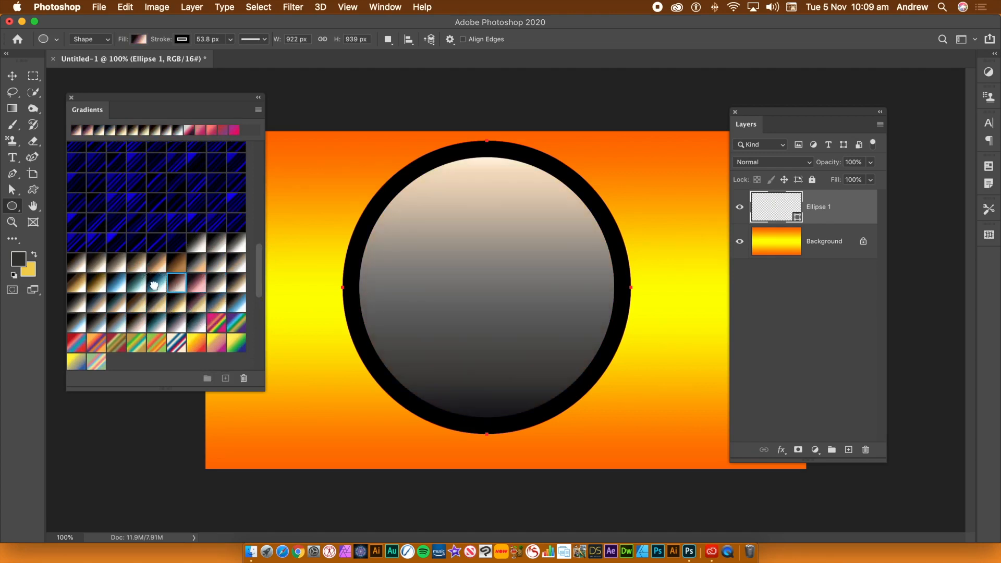
click(156, 282)
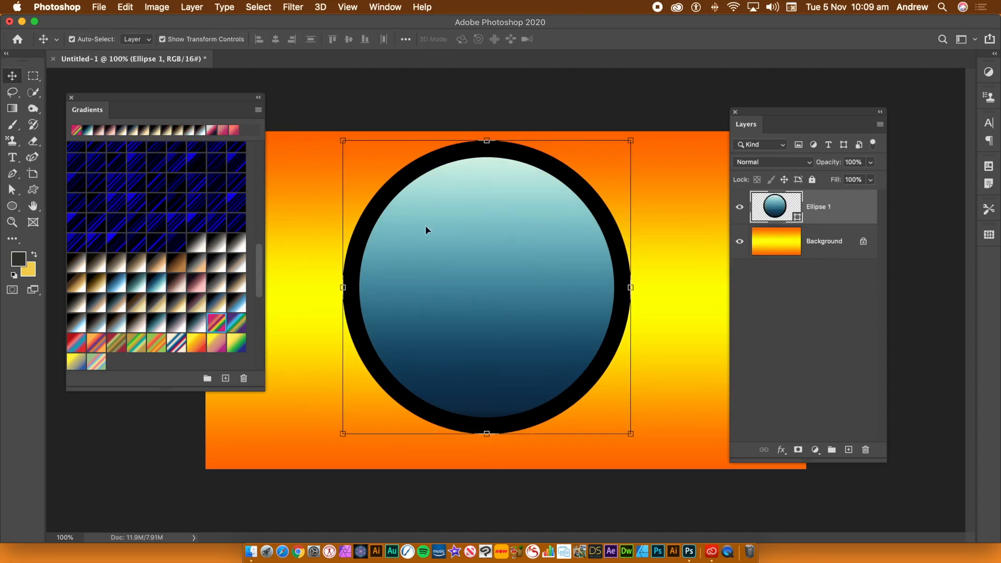
mouse_move(307, 234)
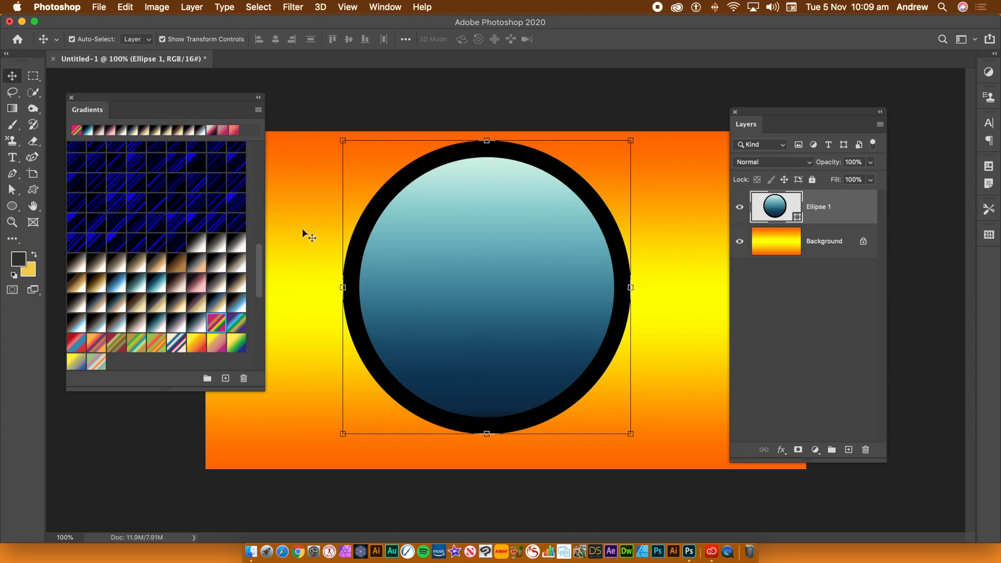
mouse_move(12, 207)
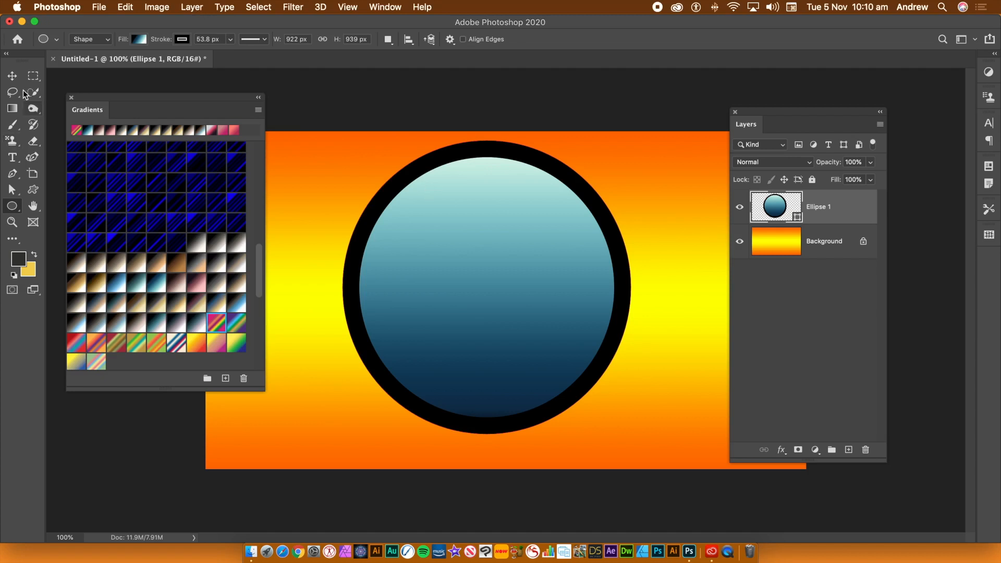
Switch to the Move tool and open the Layer menu's Layer Style options
click(12, 75)
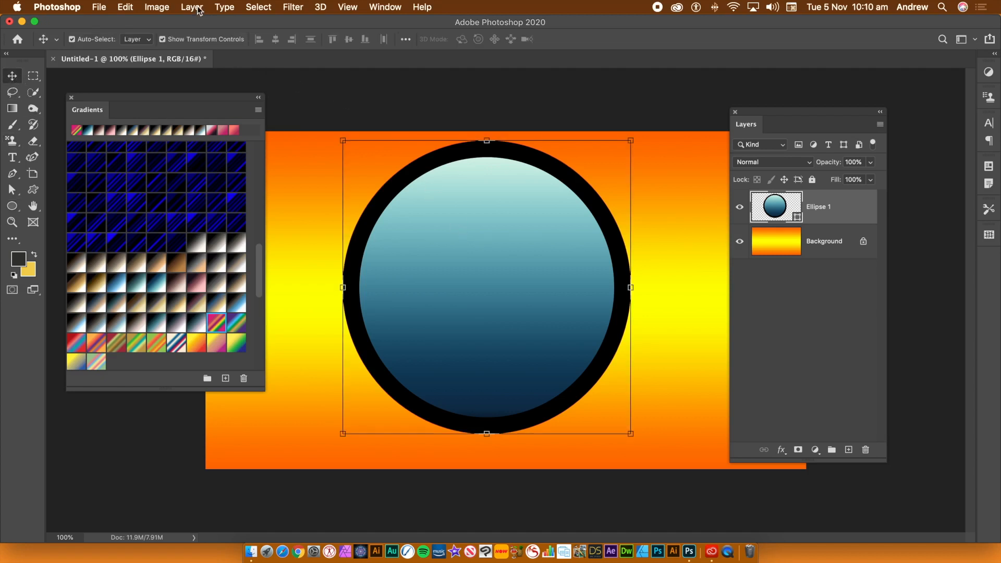
click(191, 7)
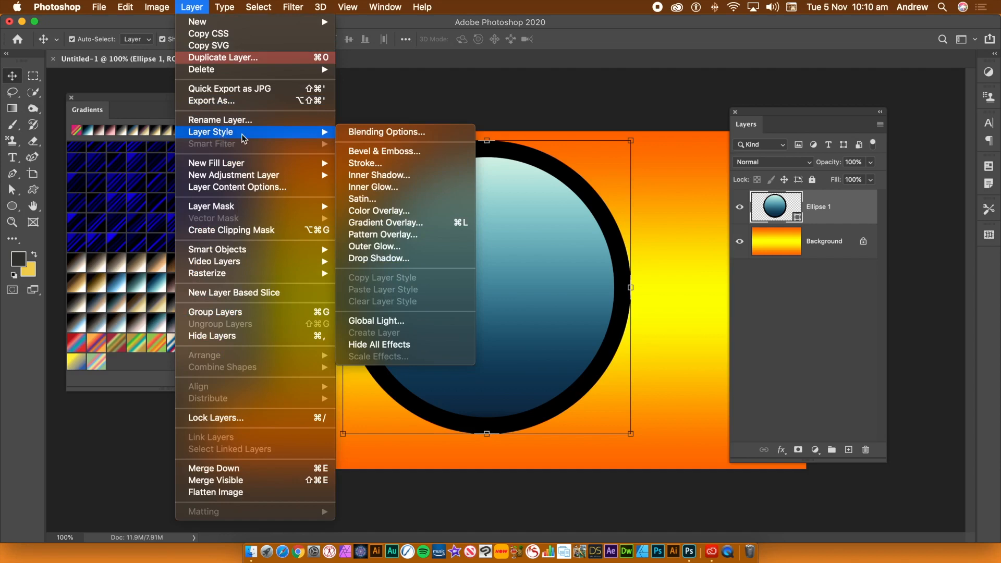
Add a Gradient Overlay using a Purples preset in Difference blend mode
click(386, 222)
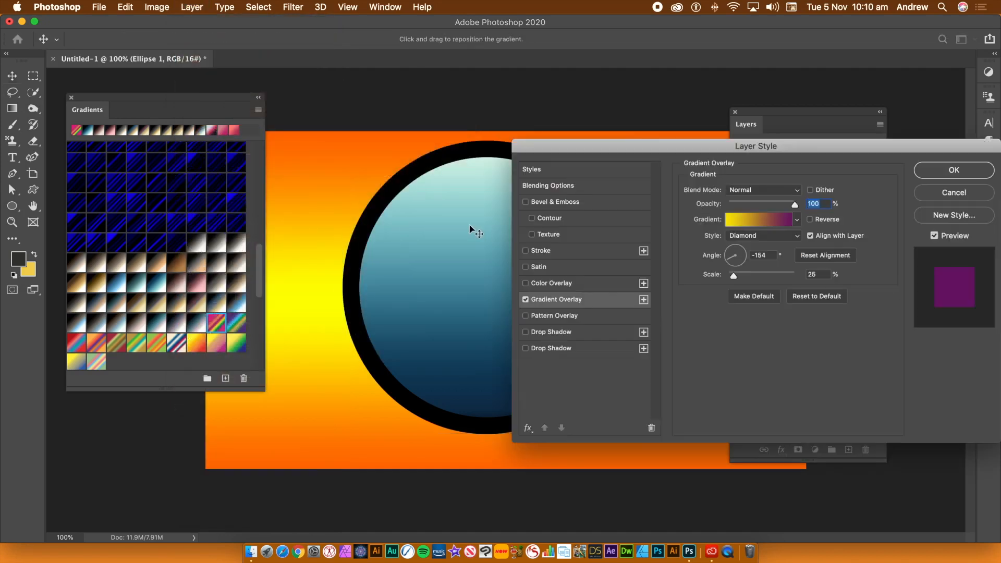
click(796, 220)
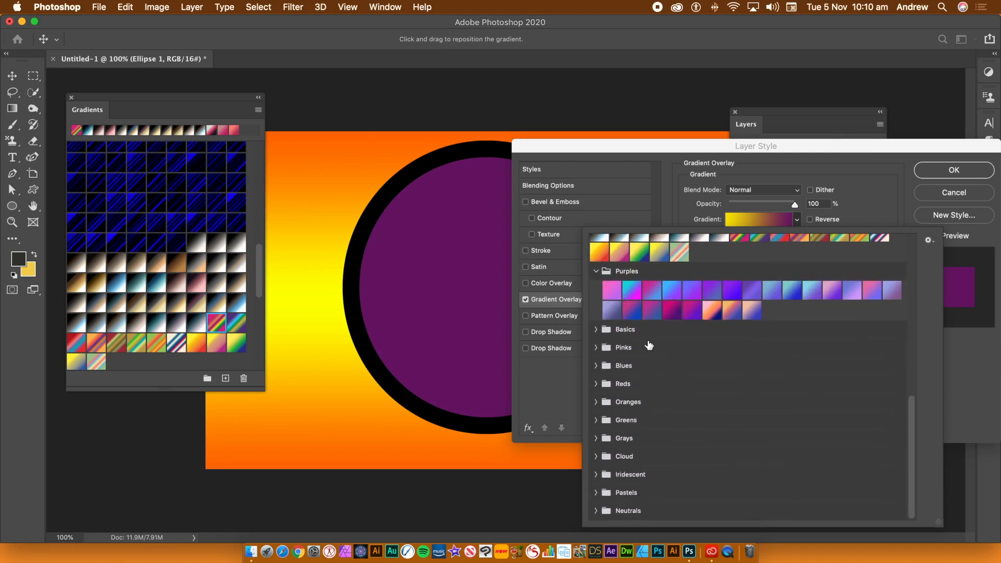
mouse_move(753, 338)
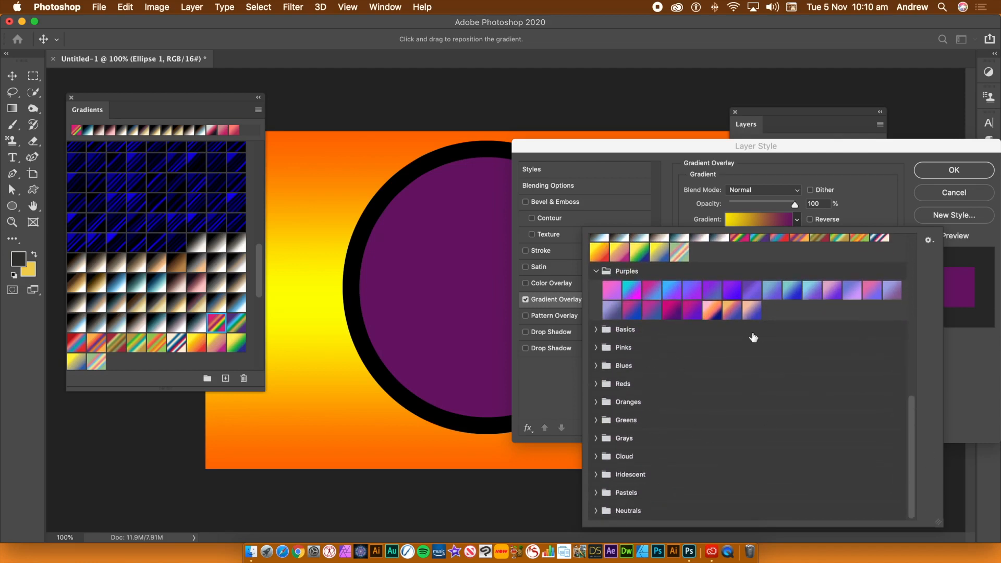
click(733, 291)
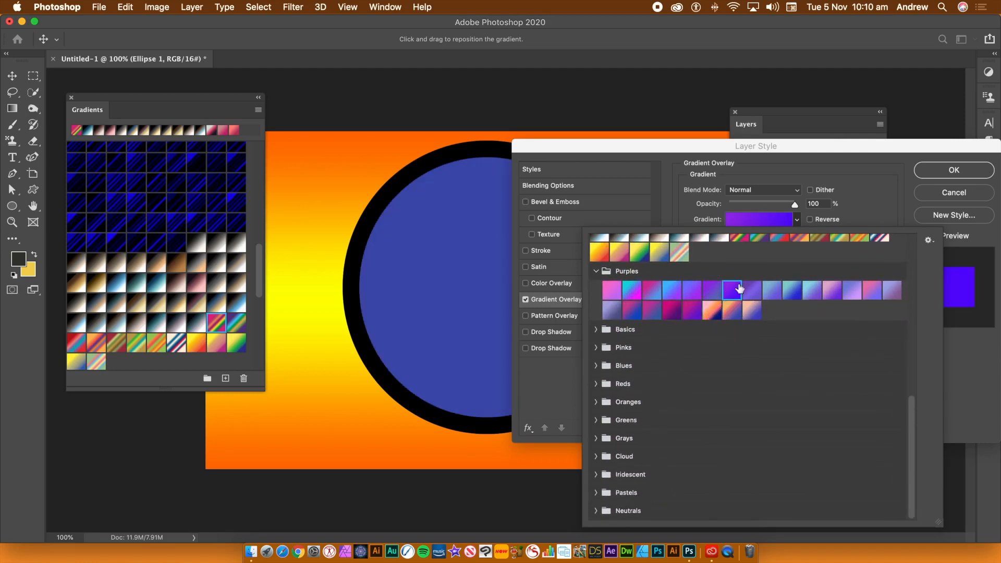
click(762, 190)
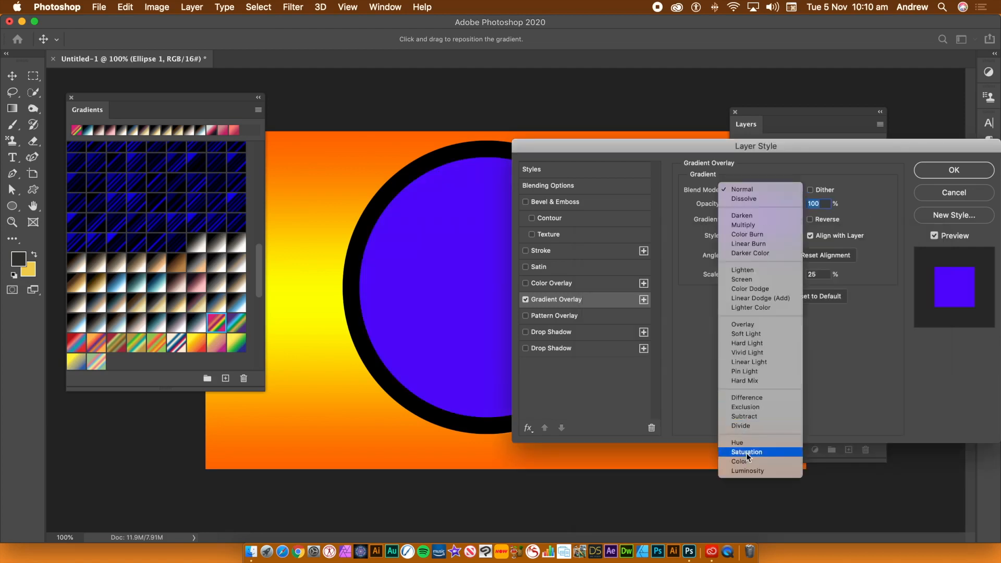
click(745, 397)
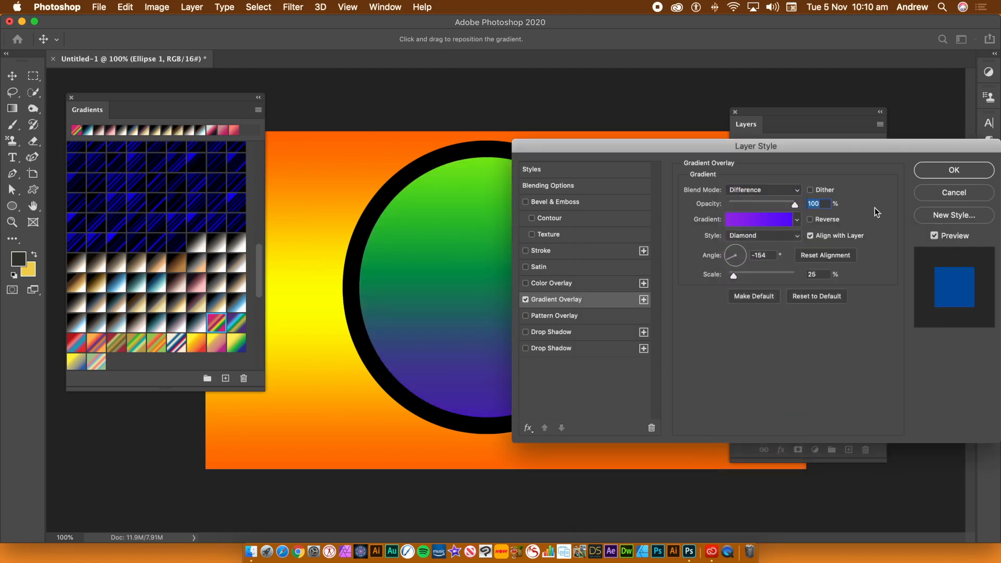
click(953, 170)
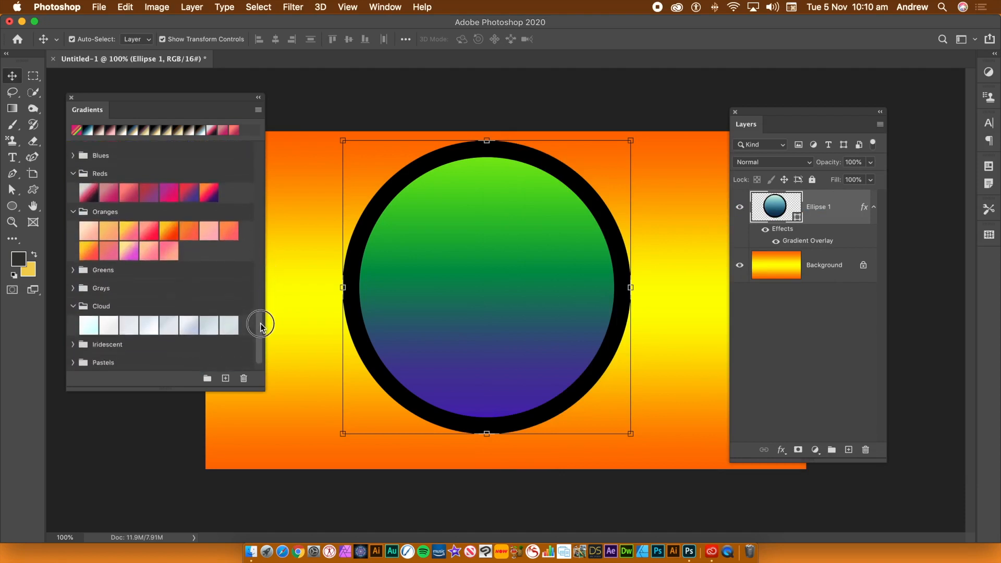
Apply a red-purple Gradients panel preset, giving a pink-centred blue-magenta diamond overlay
scroll(up, 3)
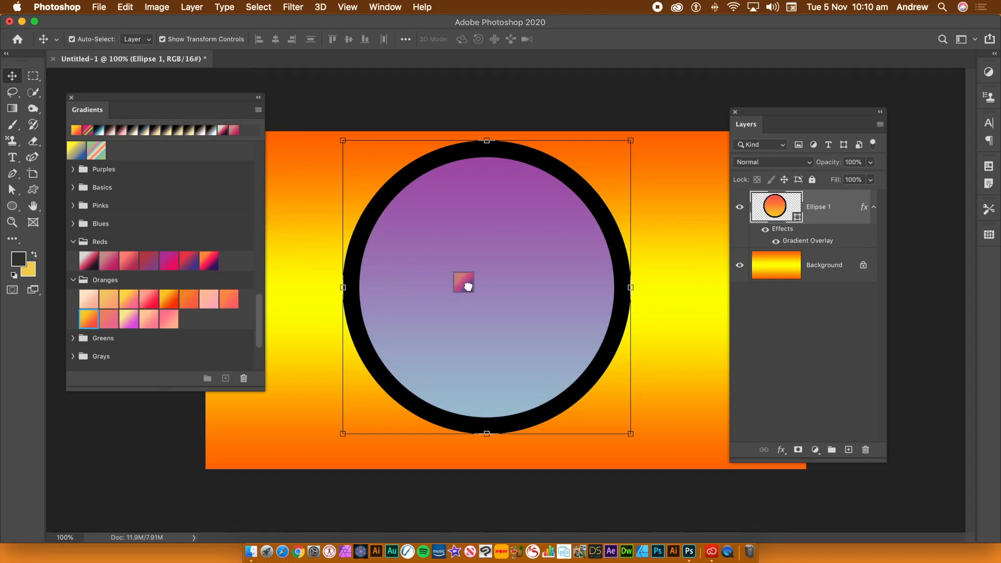
click(209, 260)
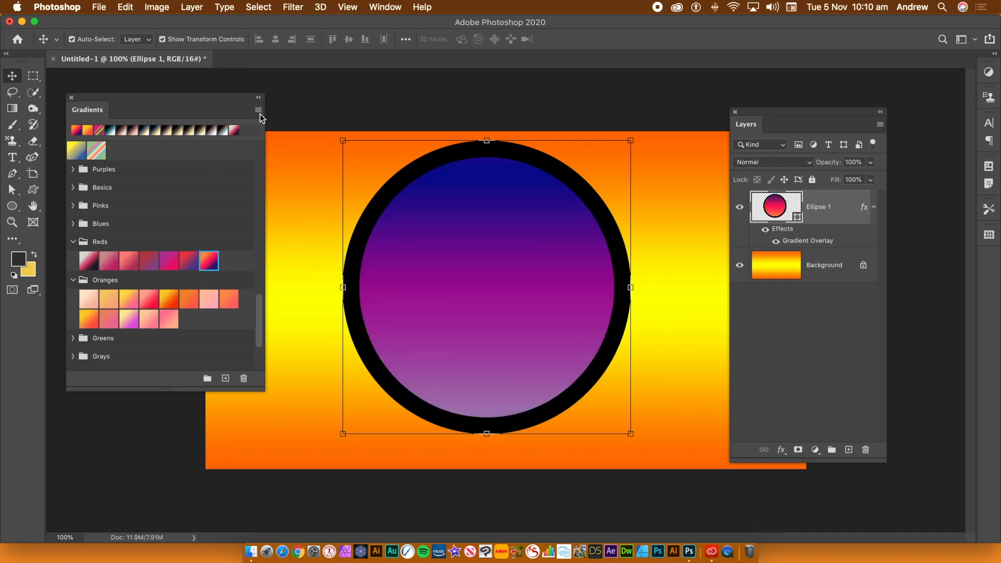
click(258, 110)
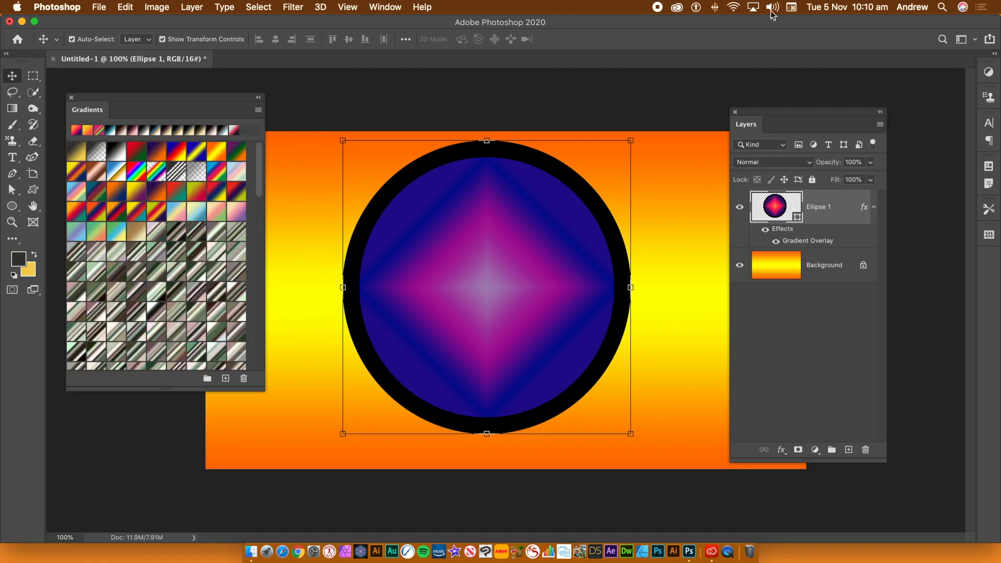
mouse_move(656, 11)
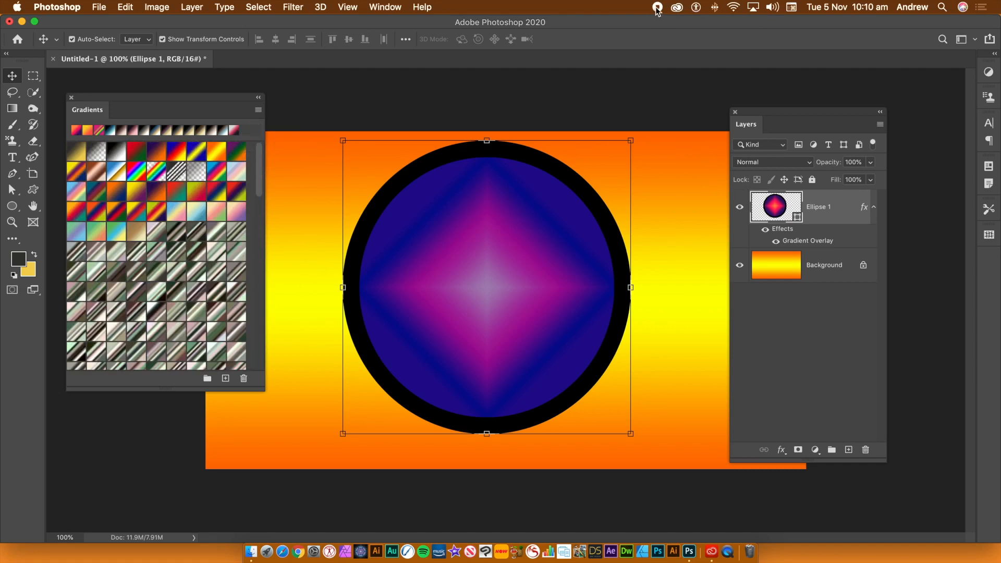